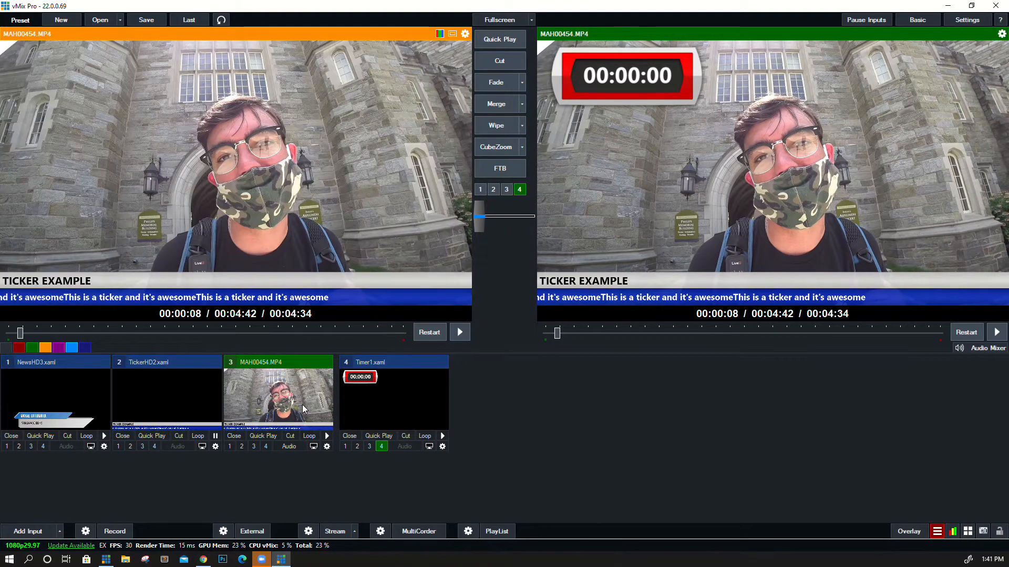
Enable the Audio button on input 3, the MAH00454.MP4 clip.
left_click(289, 446)
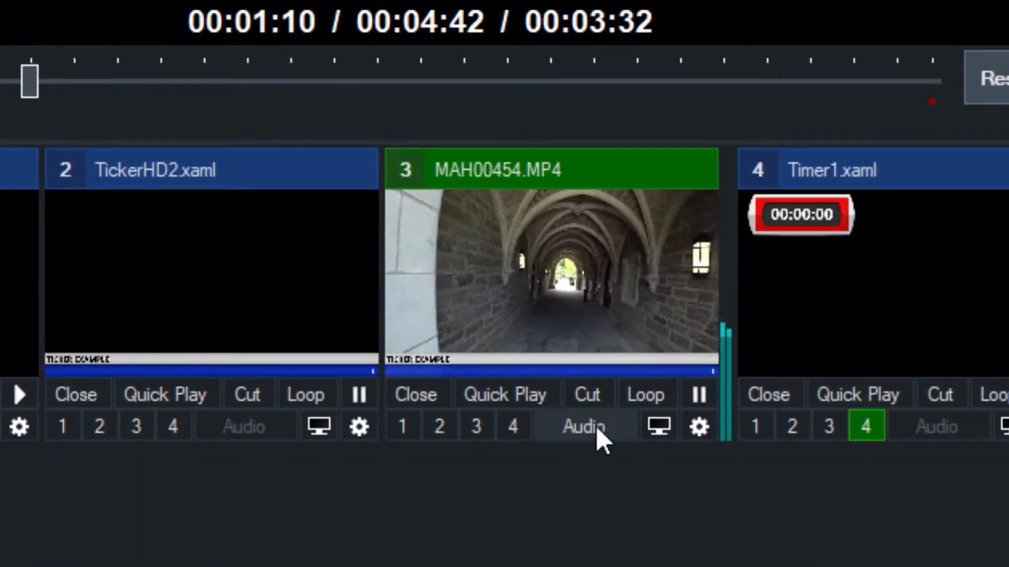
left_click(584, 426)
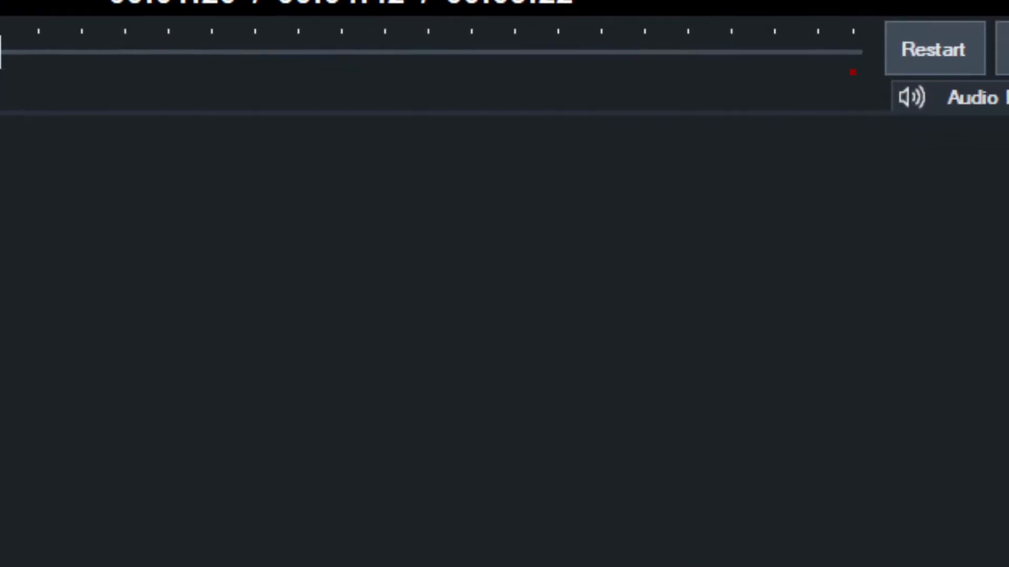
Open the Audio Mixer panel showing Master and the MAH00454.MP4 channel.
left_click(912, 99)
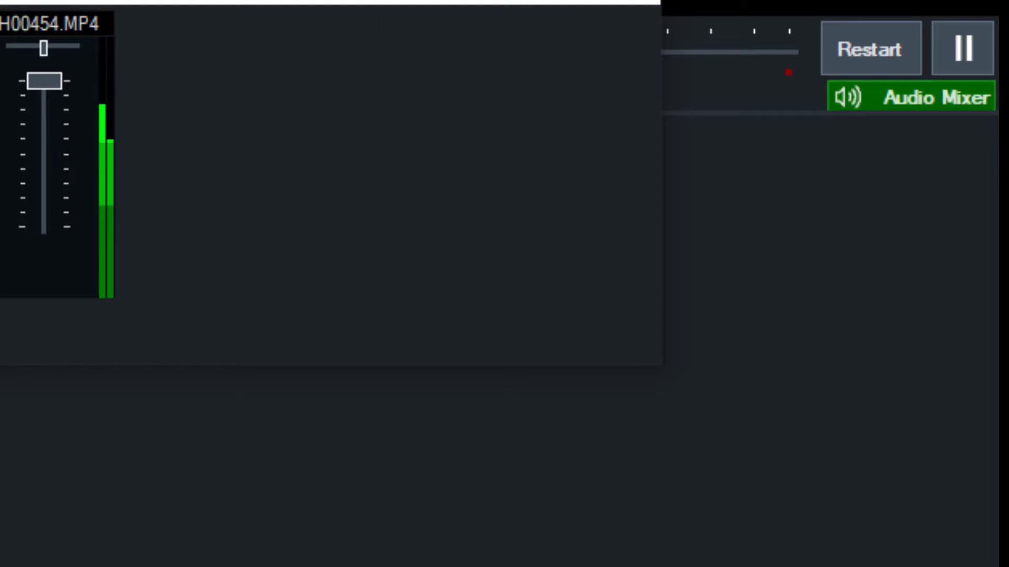
left_click(920, 97)
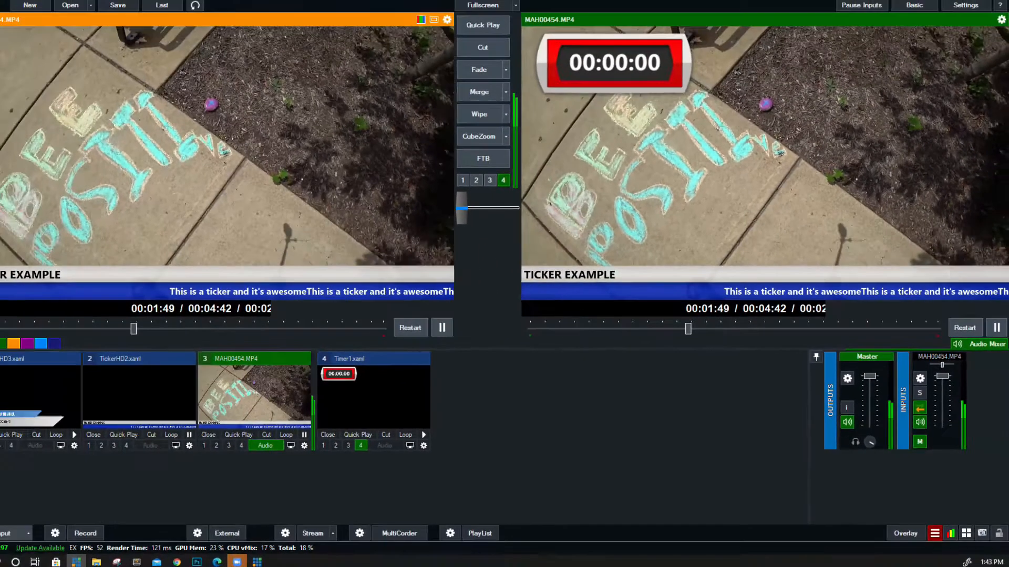
Add Microphone Array (Realtek Audio) as a new Audio Input device.
left_click(10, 532)
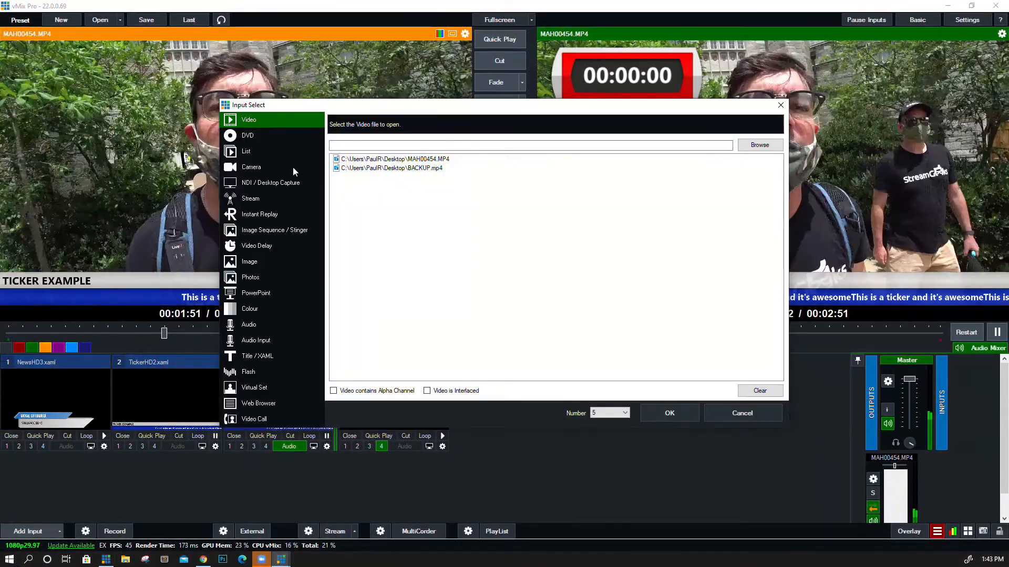
left_click(256, 340)
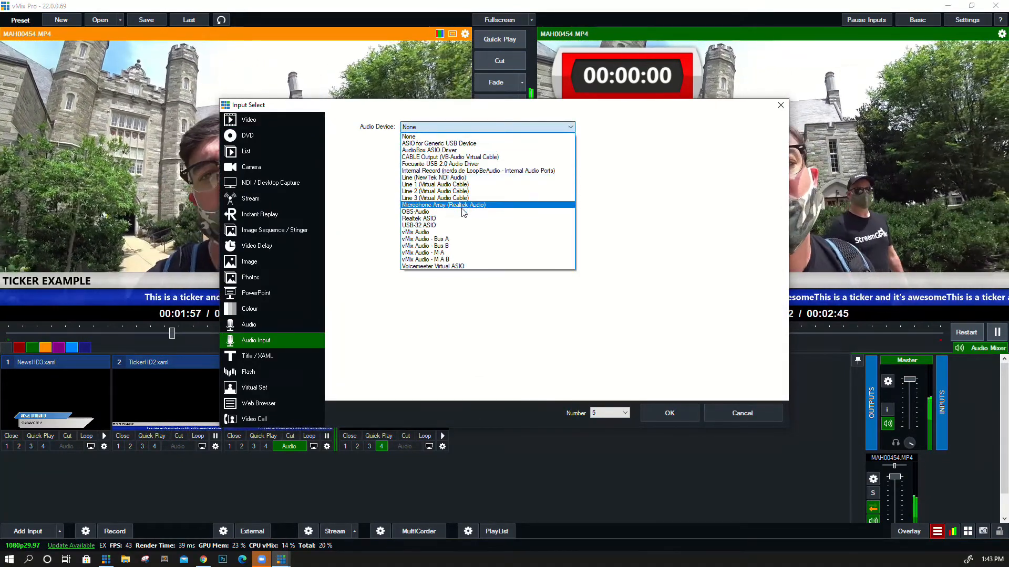
left_click(444, 205)
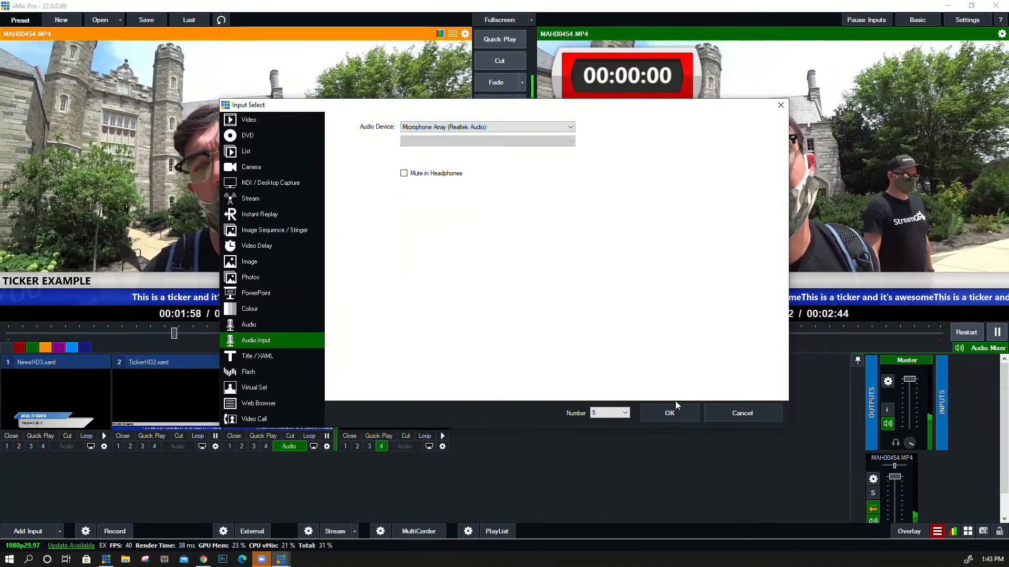
left_click(669, 413)
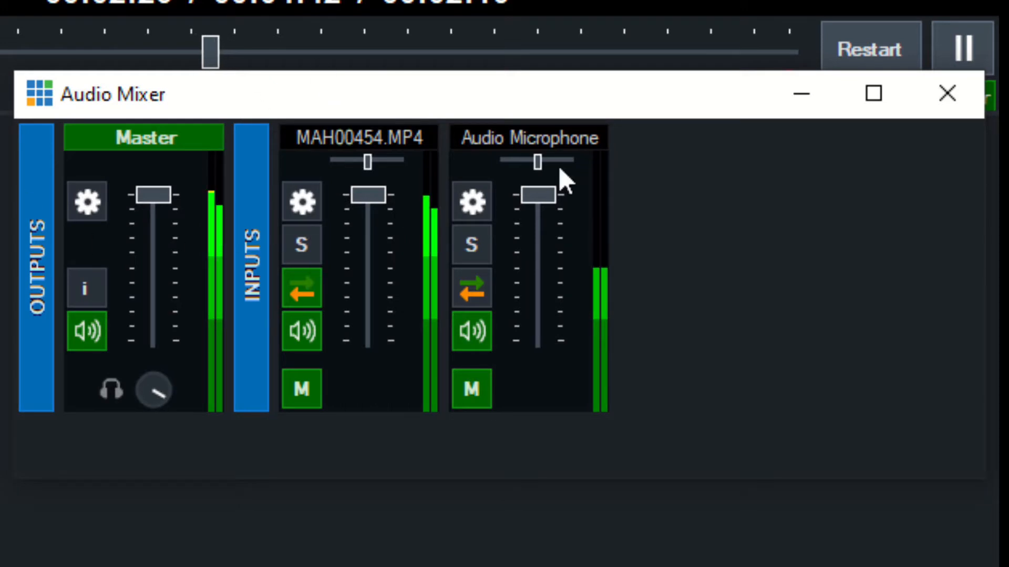
mouse_move(95, 293)
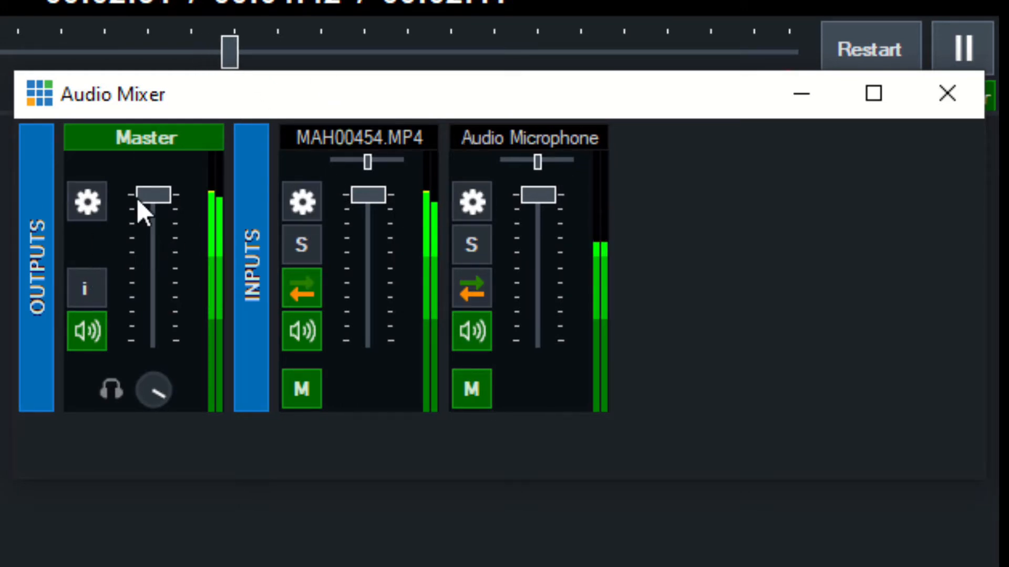
Test the master fader and clip mute buttons, leaving the Audio Microphone channel muted.
left_click_drag(151, 193, 151, 344)
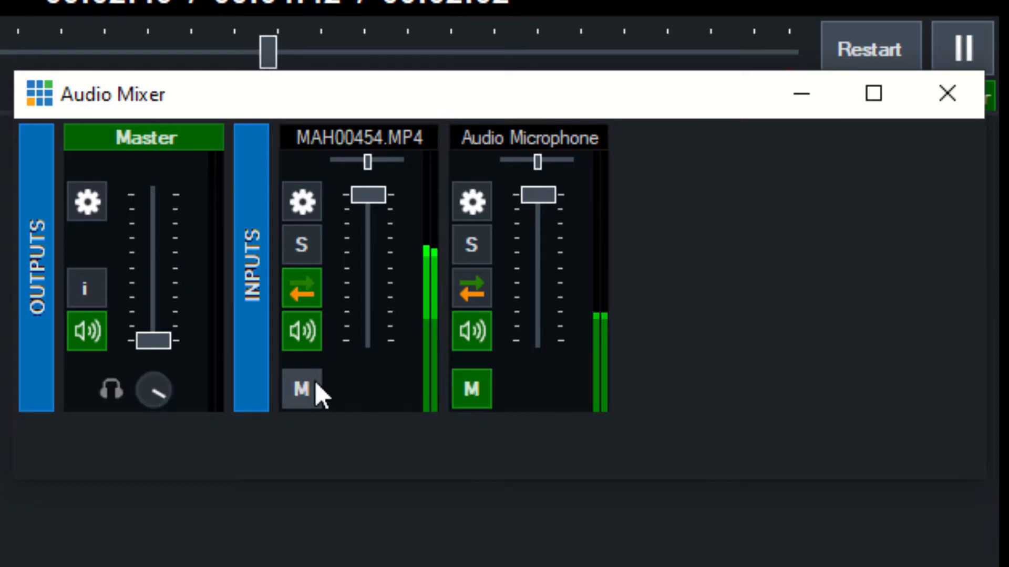
left_click(472, 389)
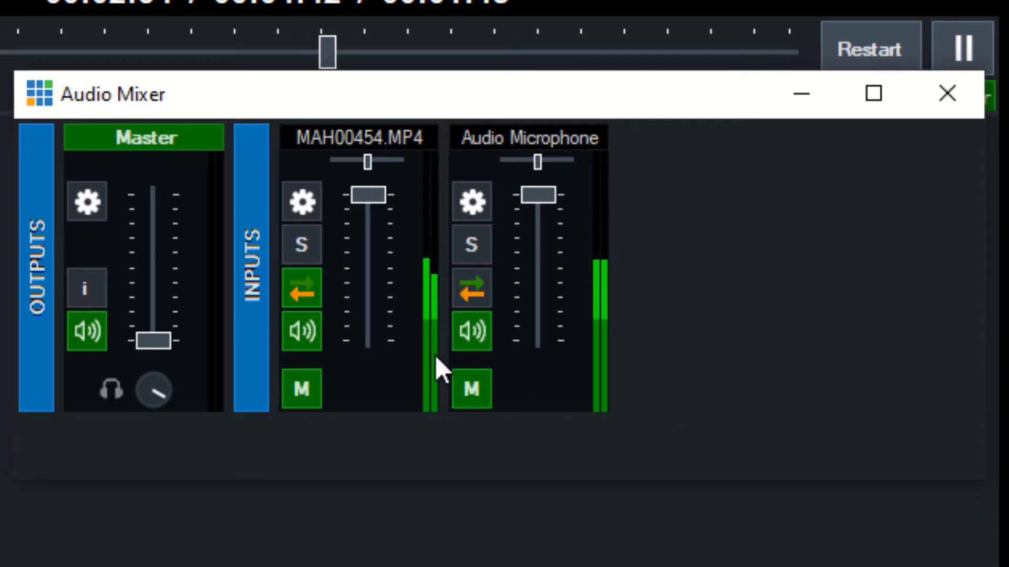
mouse_move(611, 392)
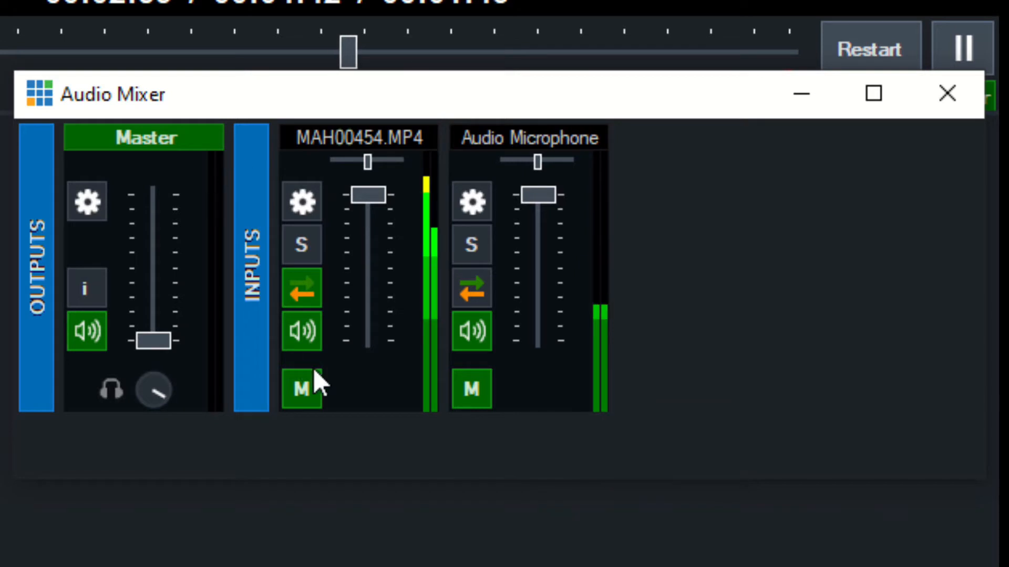
left_click(301, 329)
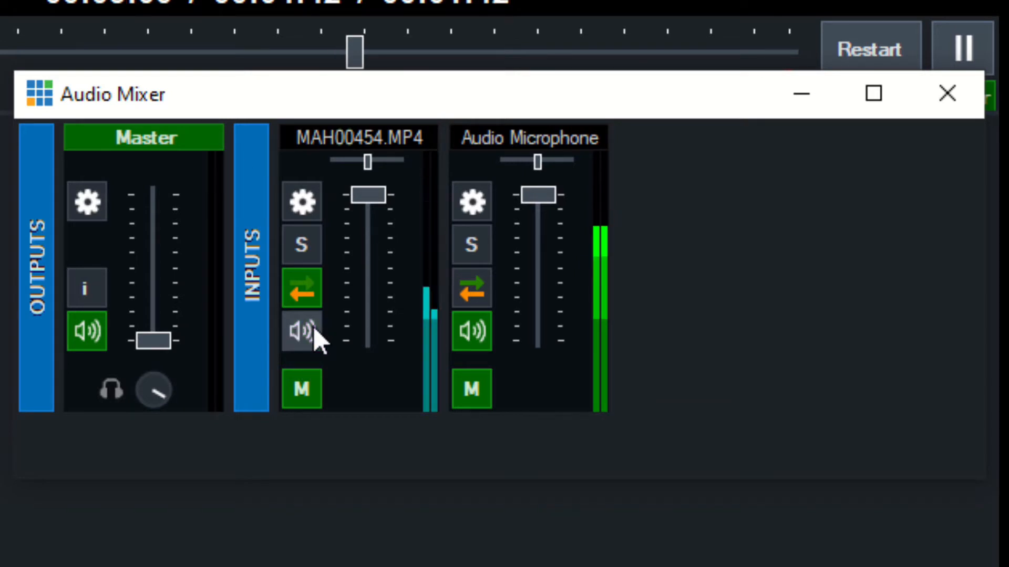
left_click(301, 332)
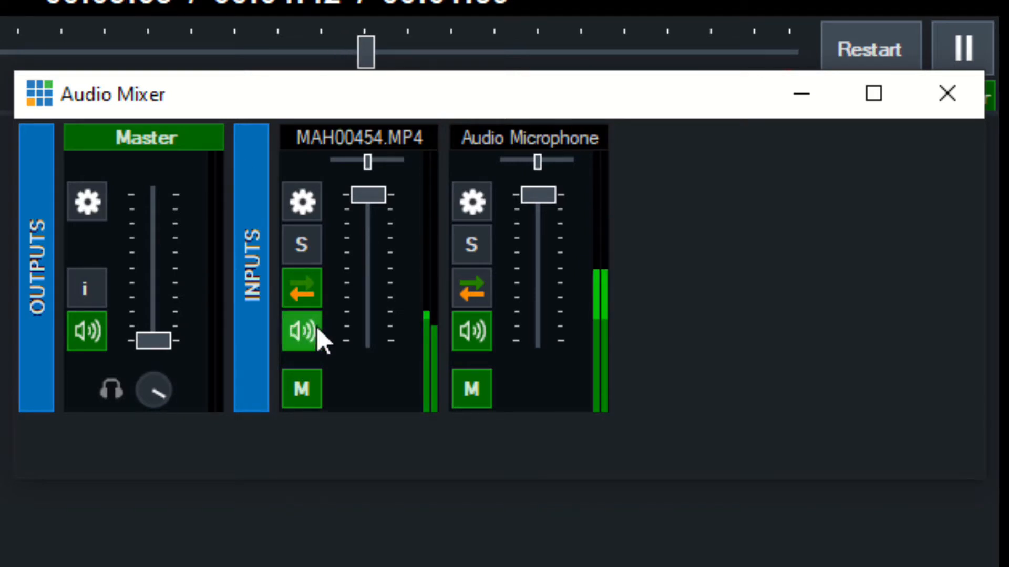
left_click(301, 333)
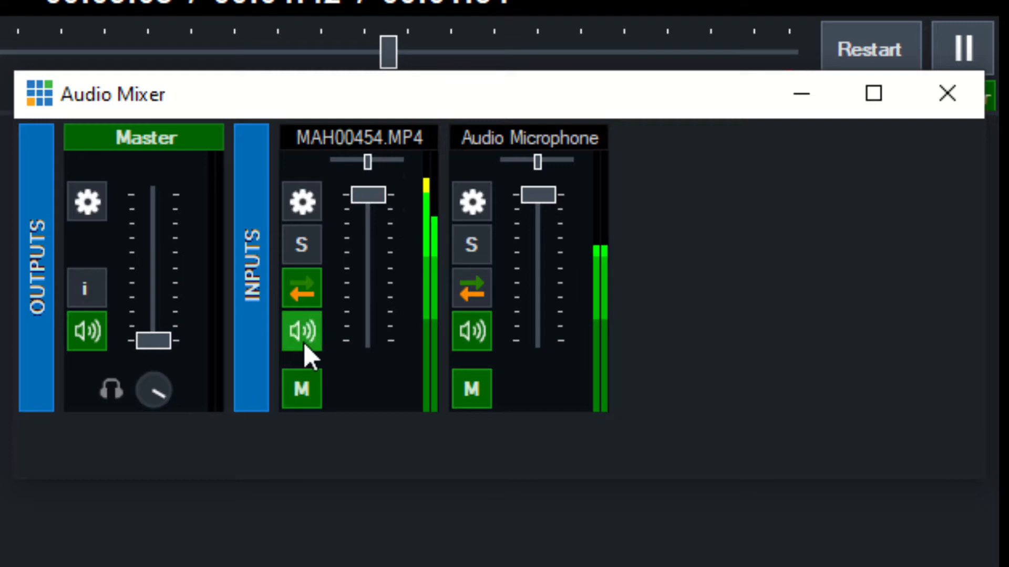
left_click(302, 331)
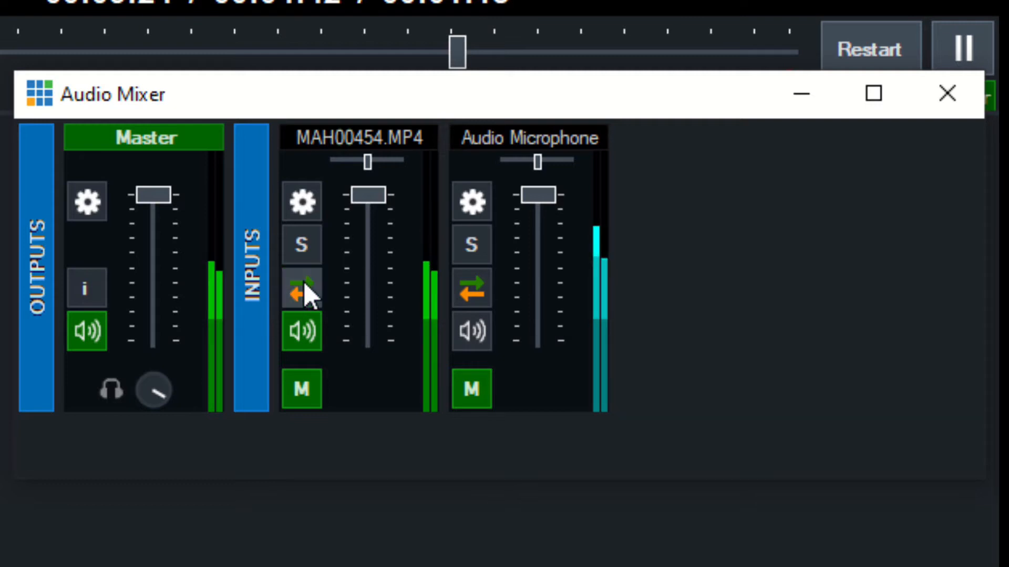
Toggle solo on the MAH00454.MP4 channel, then set headphone volume to 0%.
left_click(301, 287)
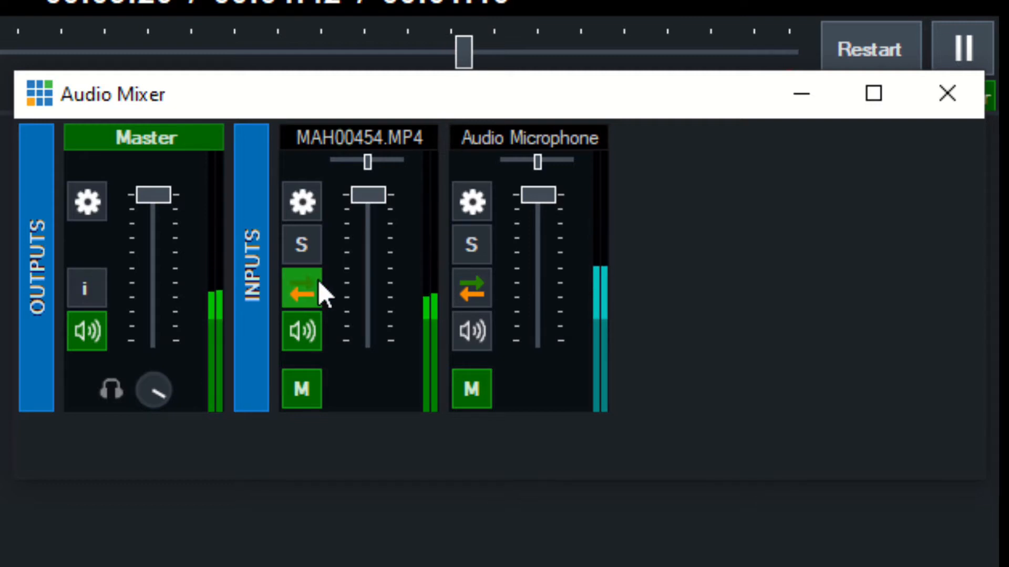
mouse_move(297, 302)
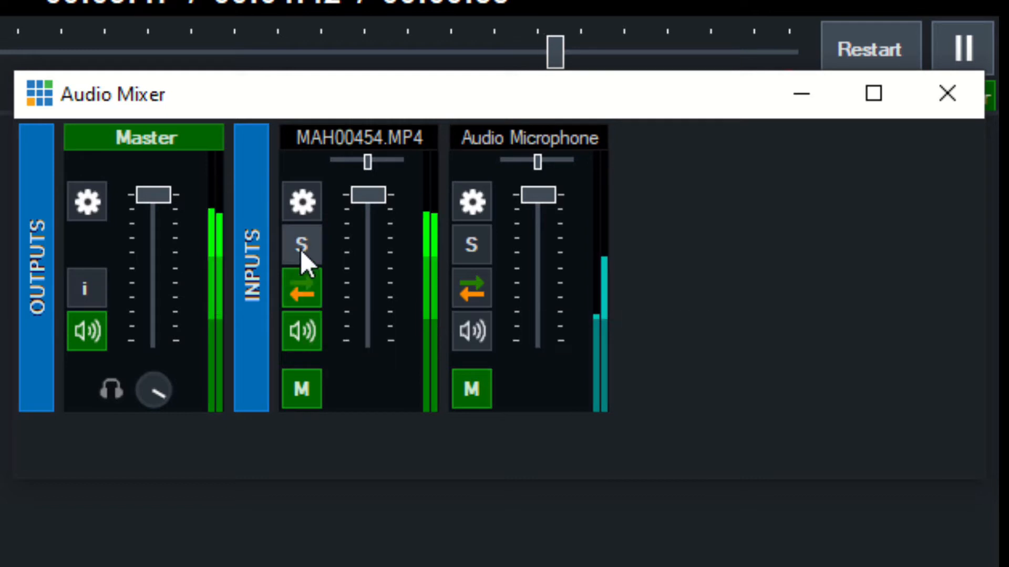
left_click(301, 244)
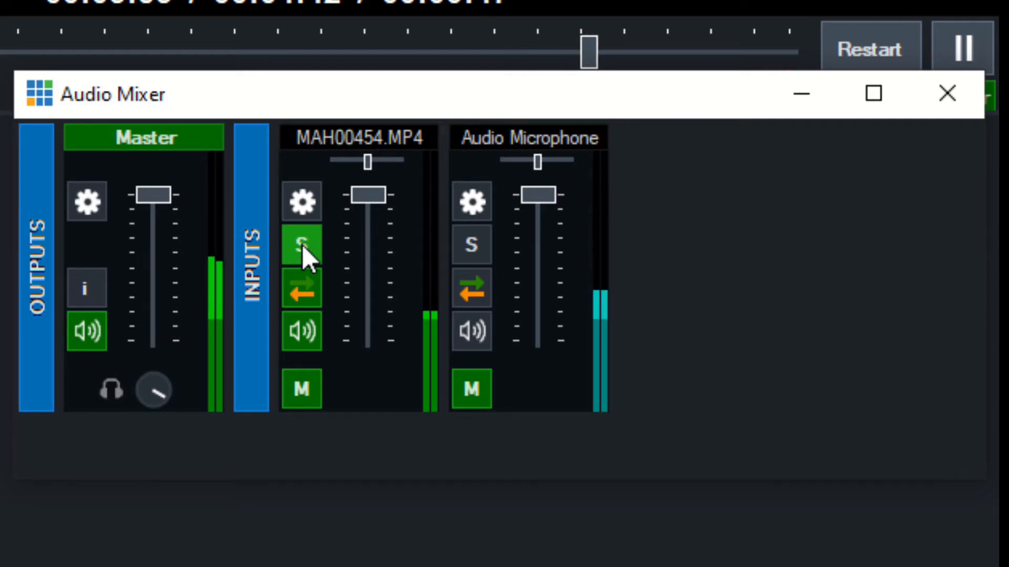
left_click(301, 244)
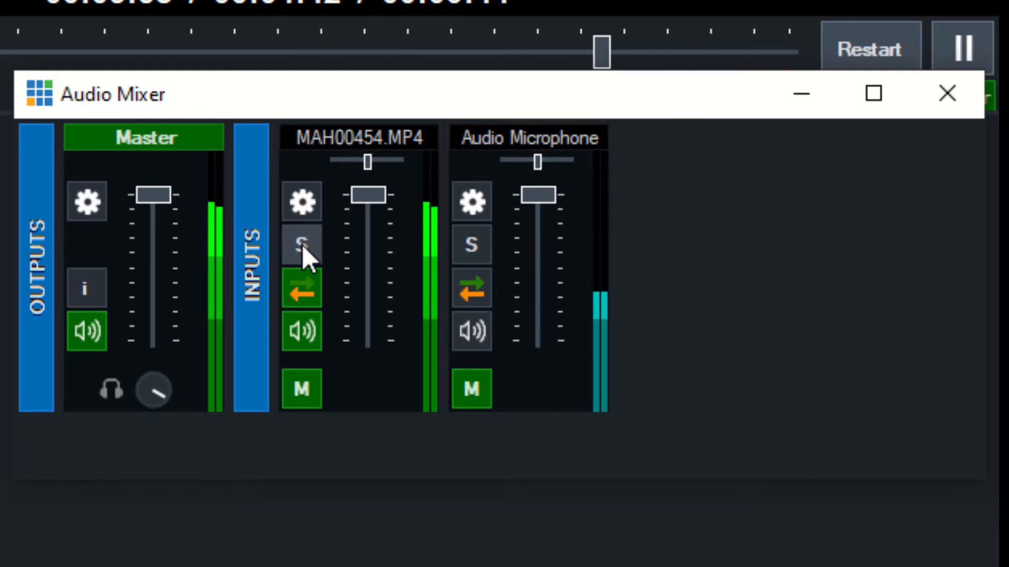
mouse_move(312, 215)
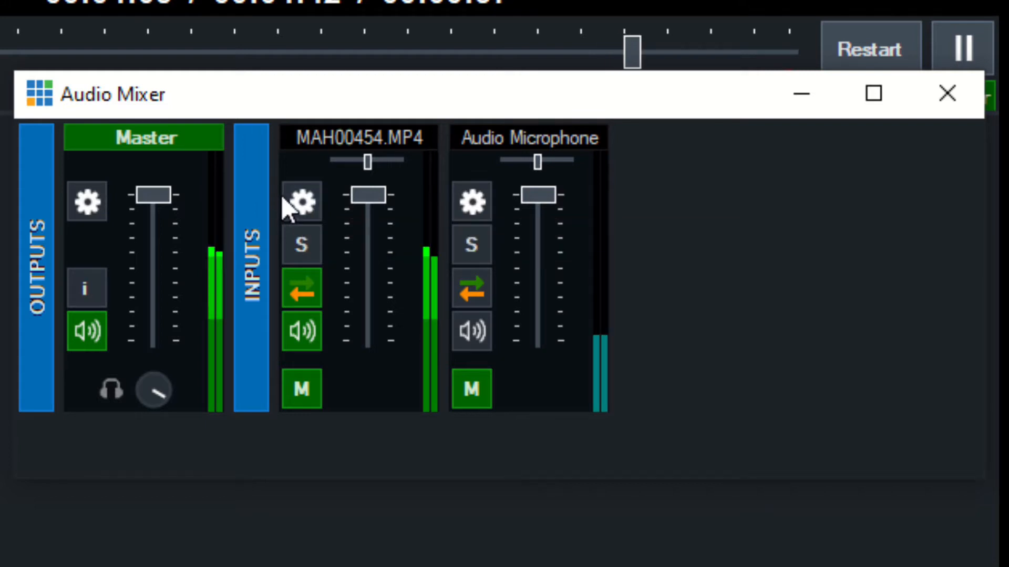
mouse_move(303, 204)
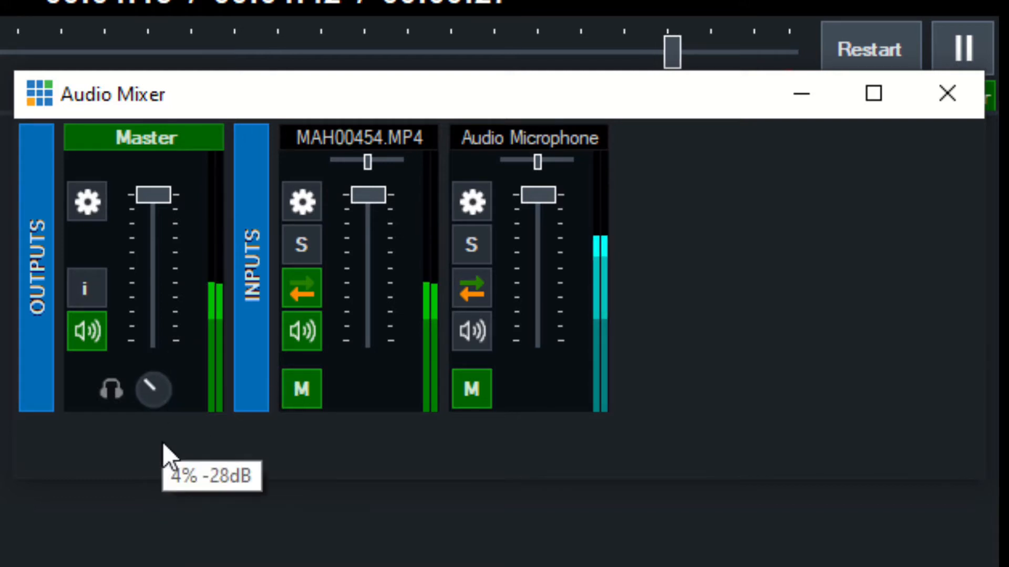
left_click_drag(154, 390, 154, 389)
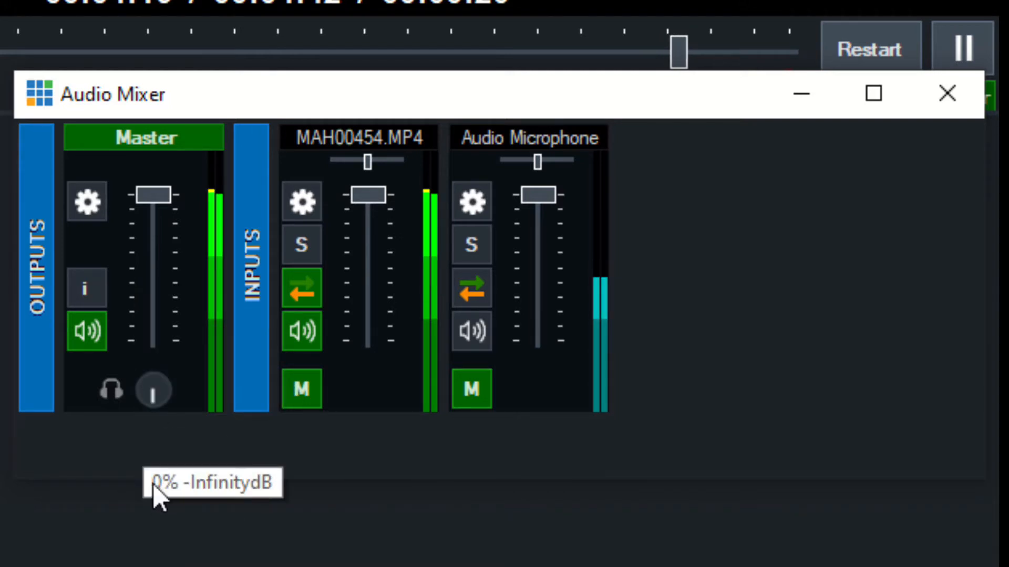
left_click_drag(153, 390, 153, 391)
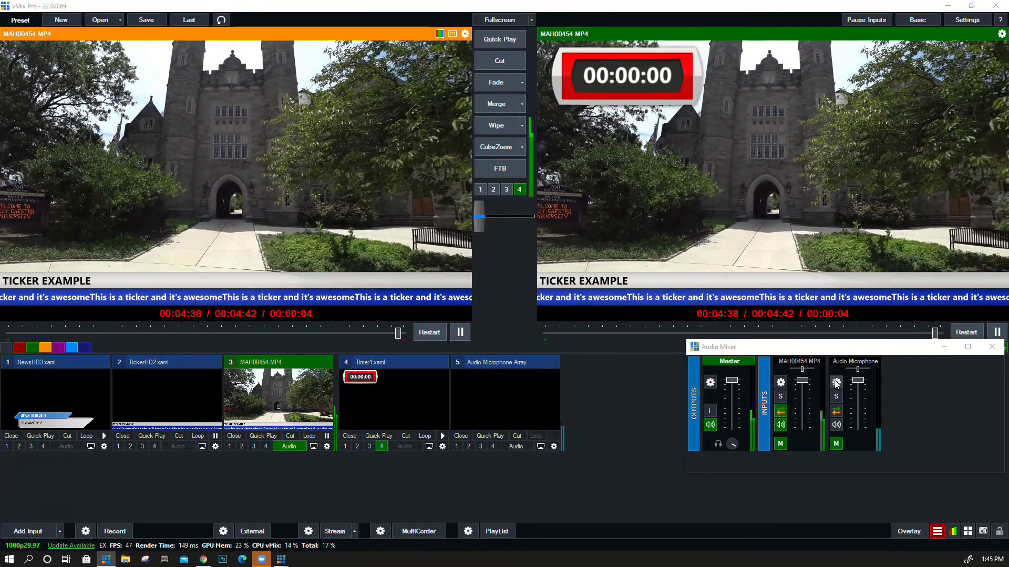
Open the Audio Microphone settings and browse Noise Gate and Channel Matrix pages.
left_click(835, 382)
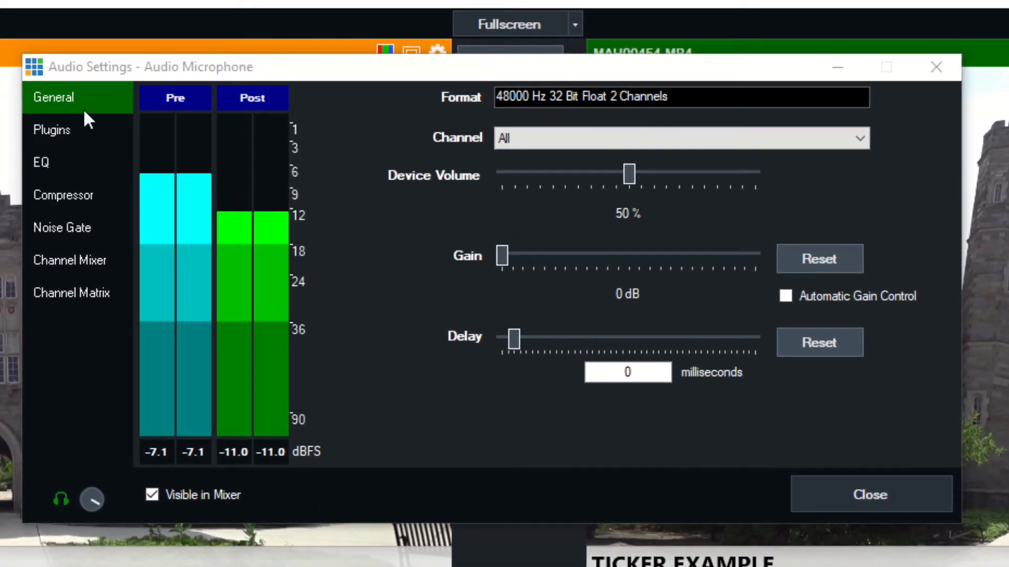
left_click(61, 228)
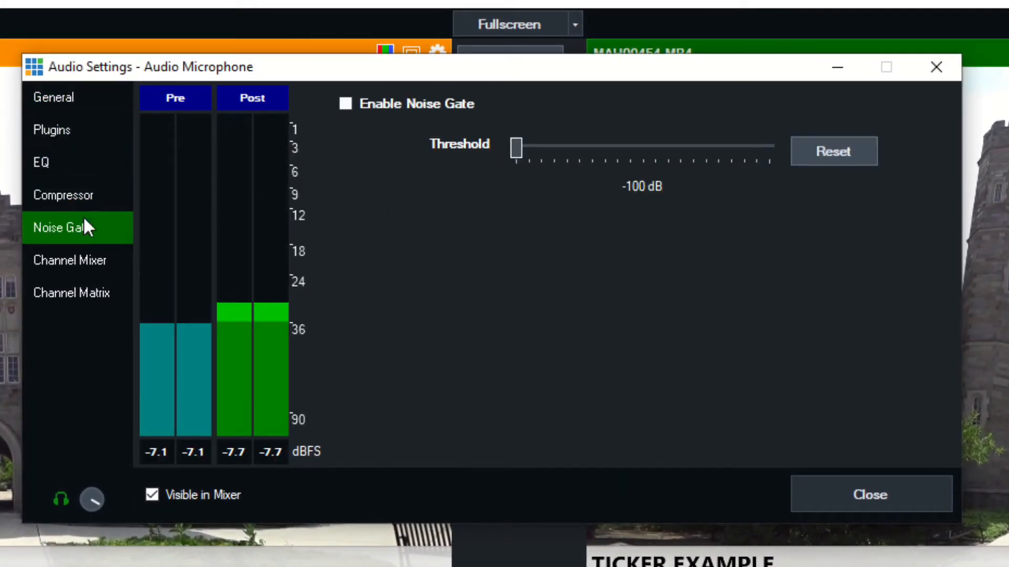
left_click(53, 97)
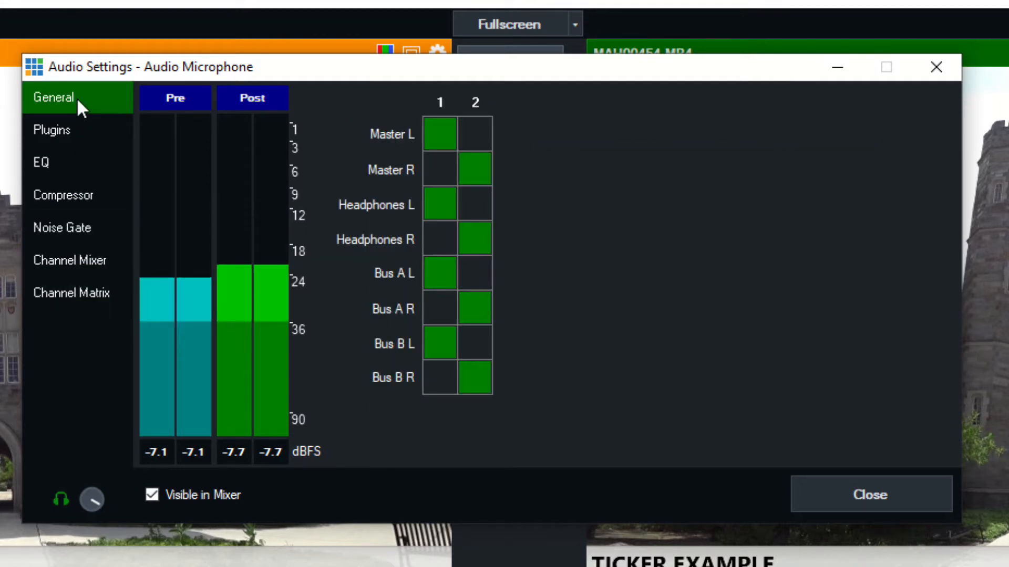
left_click(52, 97)
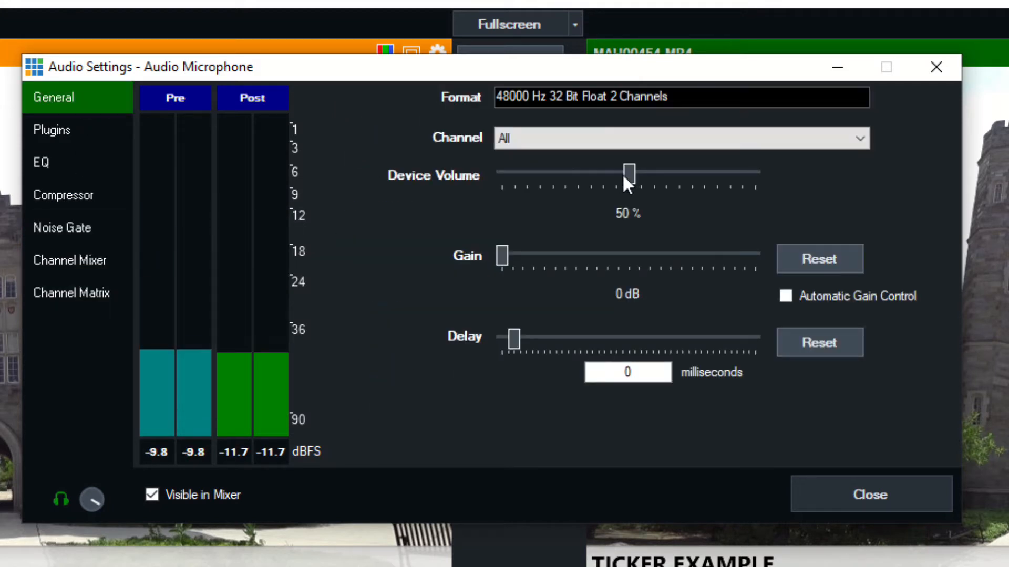
Set Device Volume to 100% and return Gain to 0 dB after testing.
left_click_drag(627, 175, 653, 175)
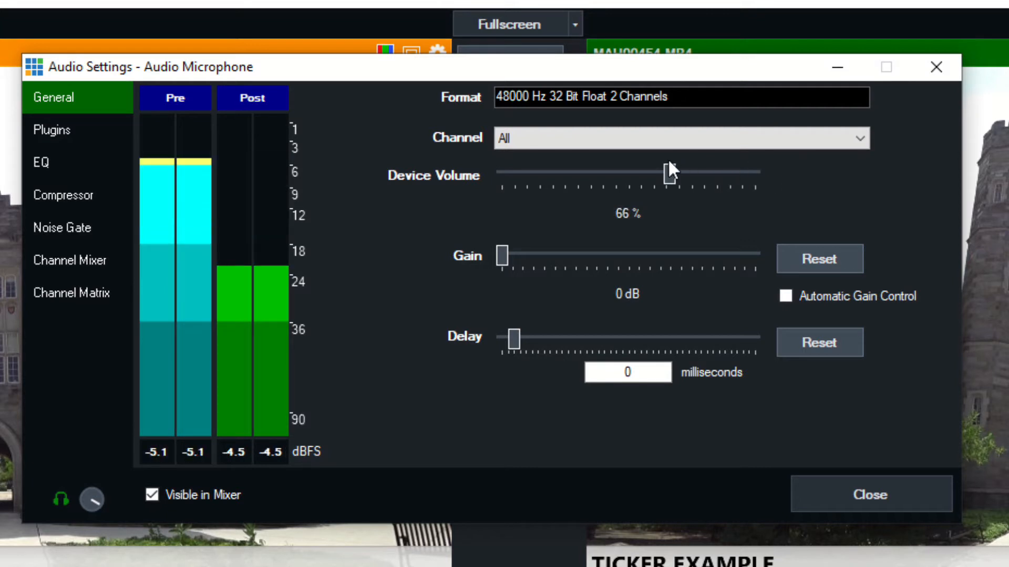
left_click_drag(665, 173, 746, 174)
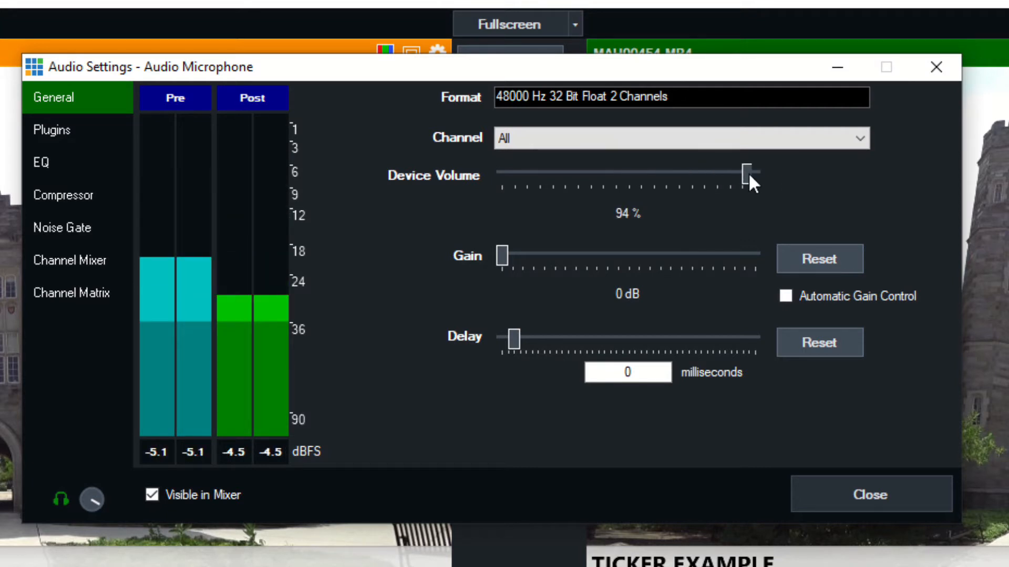
left_click_drag(744, 175, 713, 175)
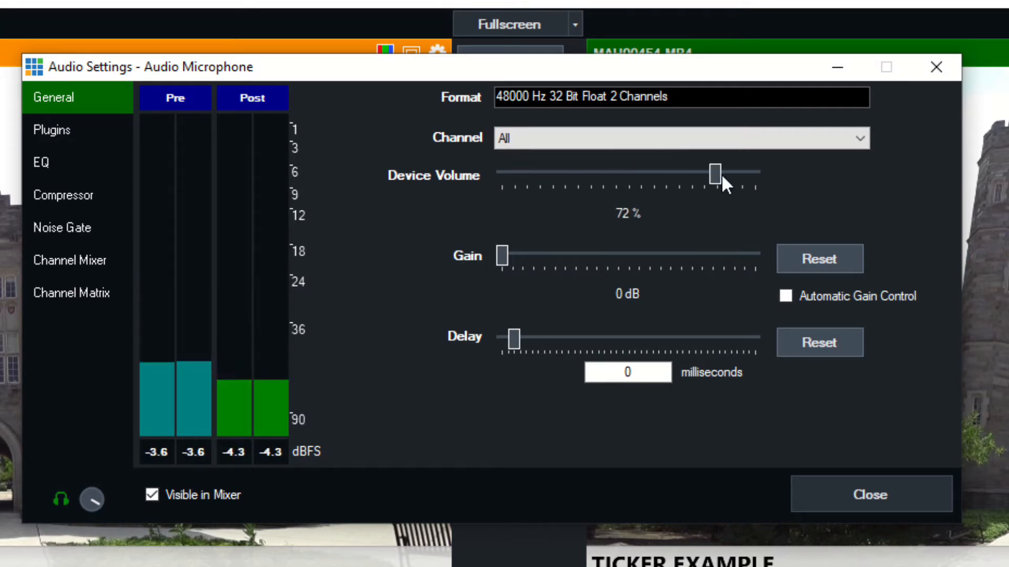
left_click_drag(714, 174, 756, 175)
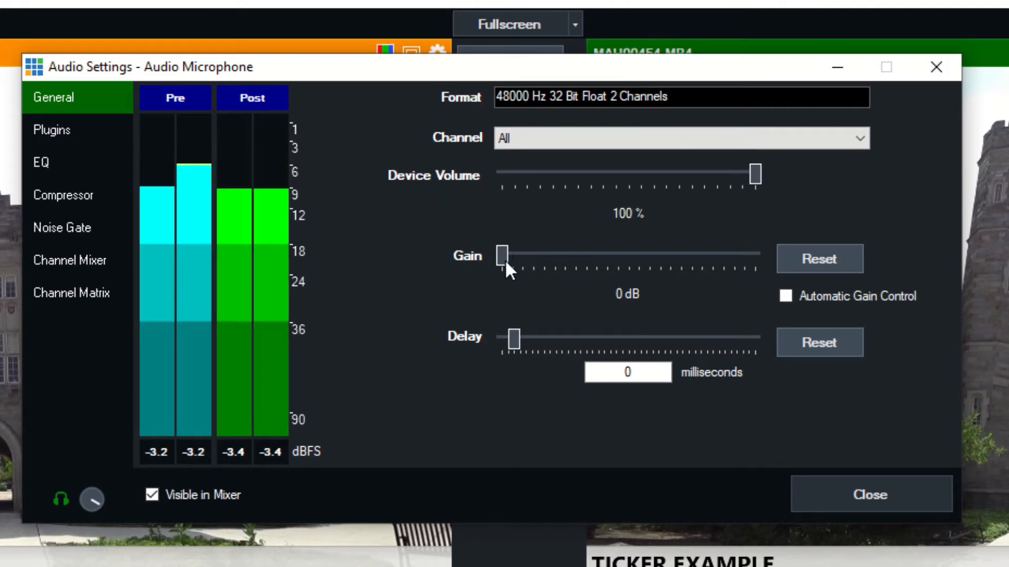
left_click_drag(505, 250, 668, 250)
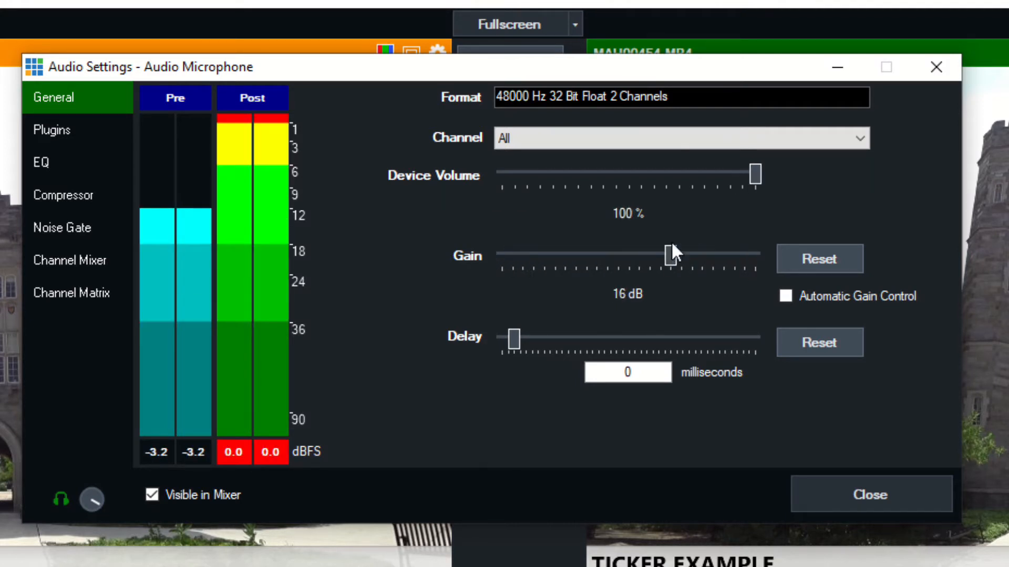
left_click_drag(665, 251, 511, 251)
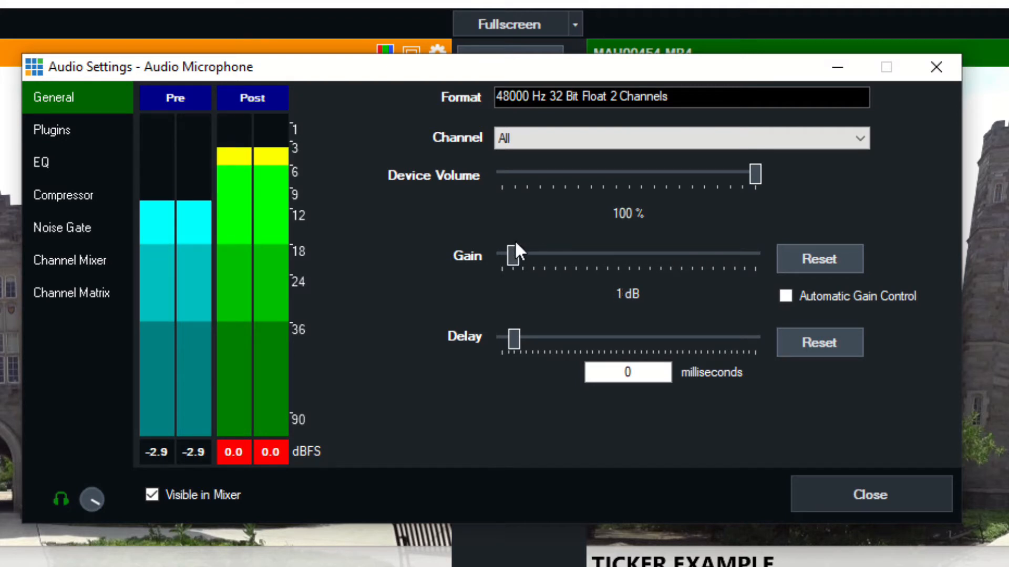
left_click_drag(515, 258, 504, 258)
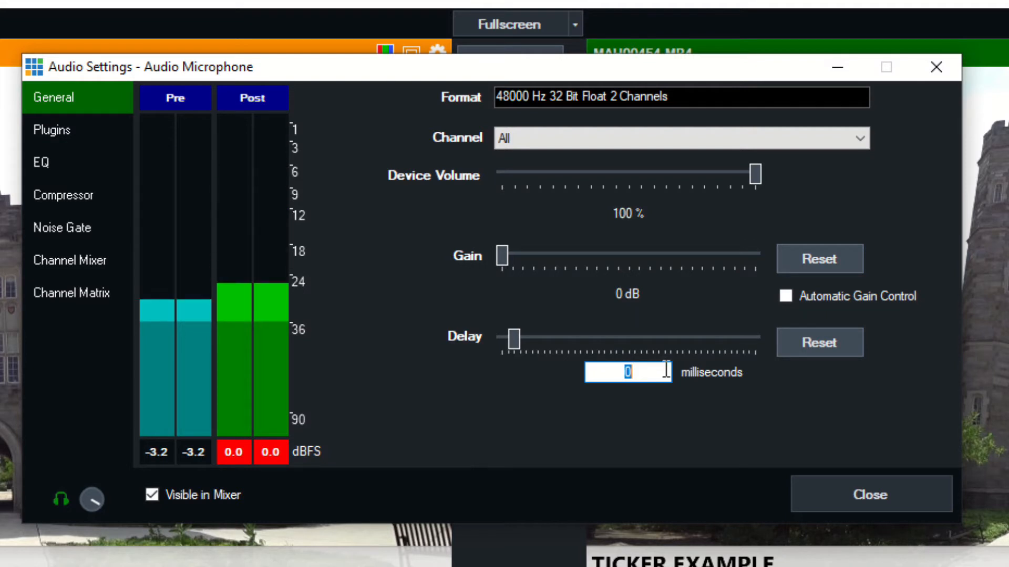
Set Delay to 50 ms, toggle Automatic Gain Control off, and view the empty plugin list.
type("80")
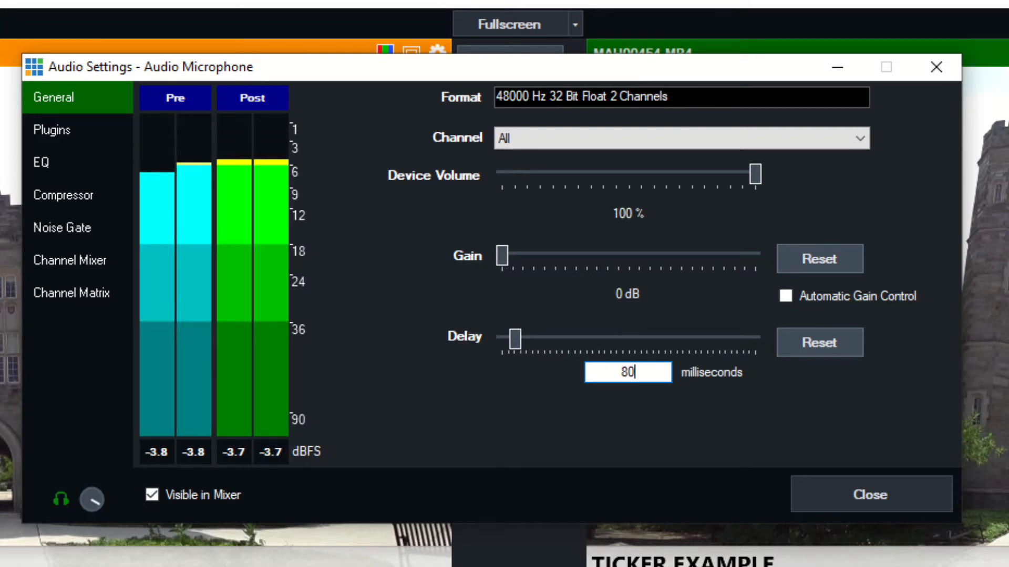
type("50")
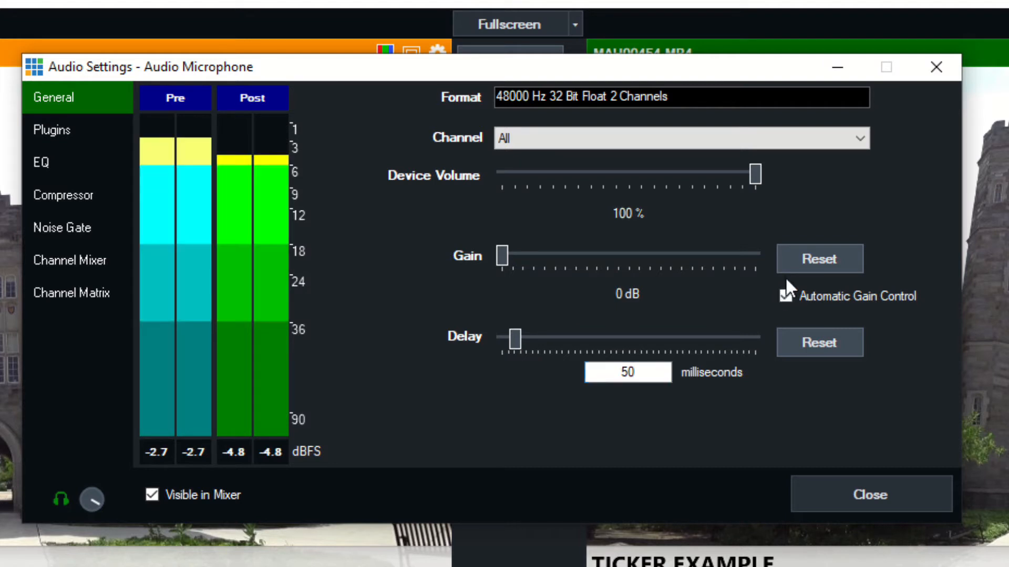
left_click(786, 297)
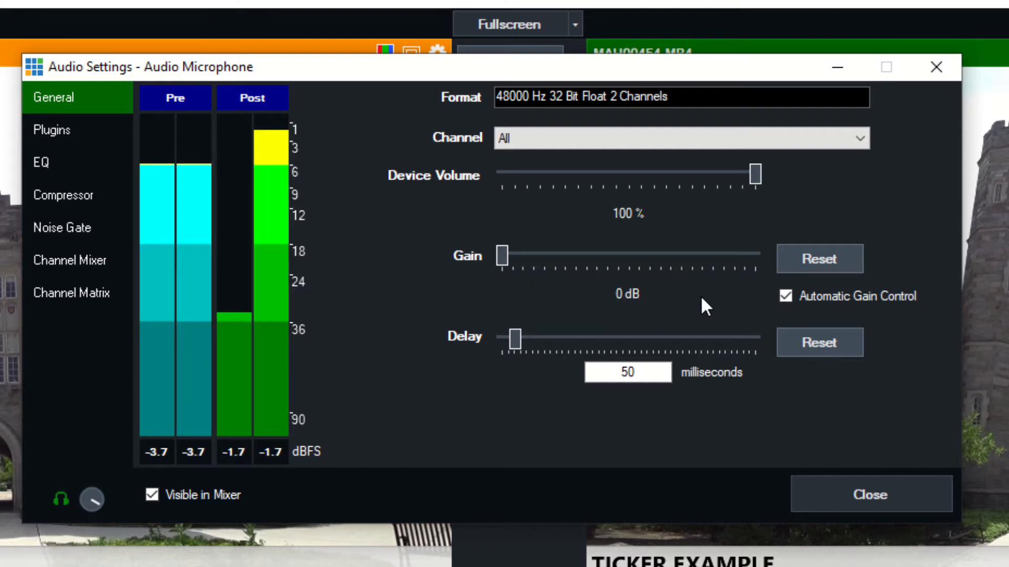
left_click(785, 296)
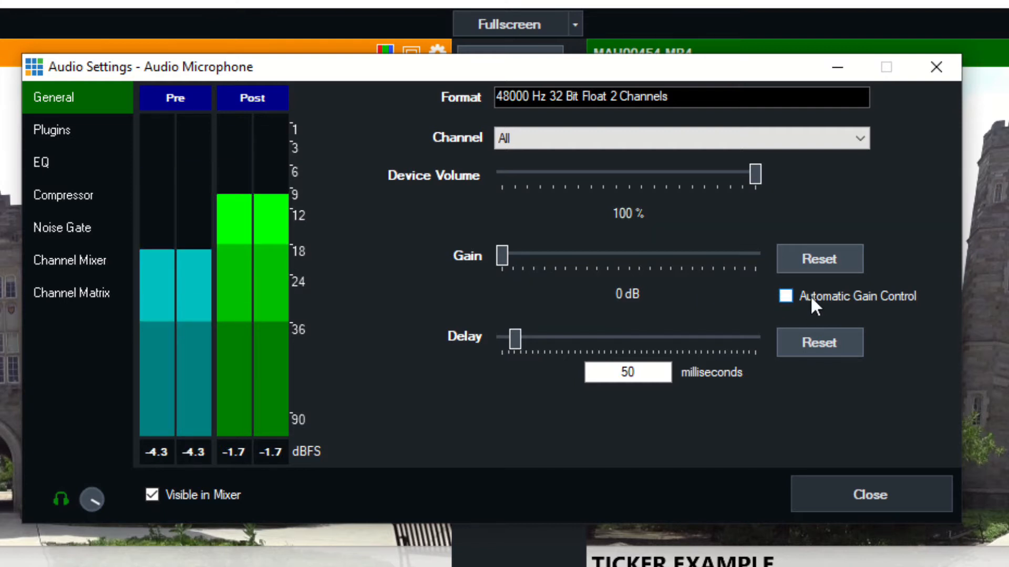
left_click(50, 129)
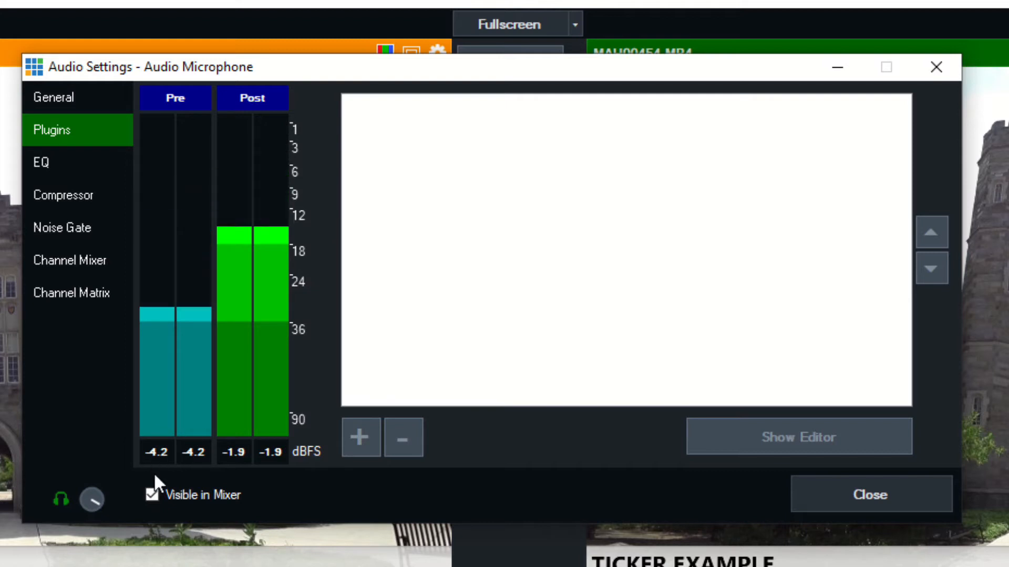
mouse_move(719, 214)
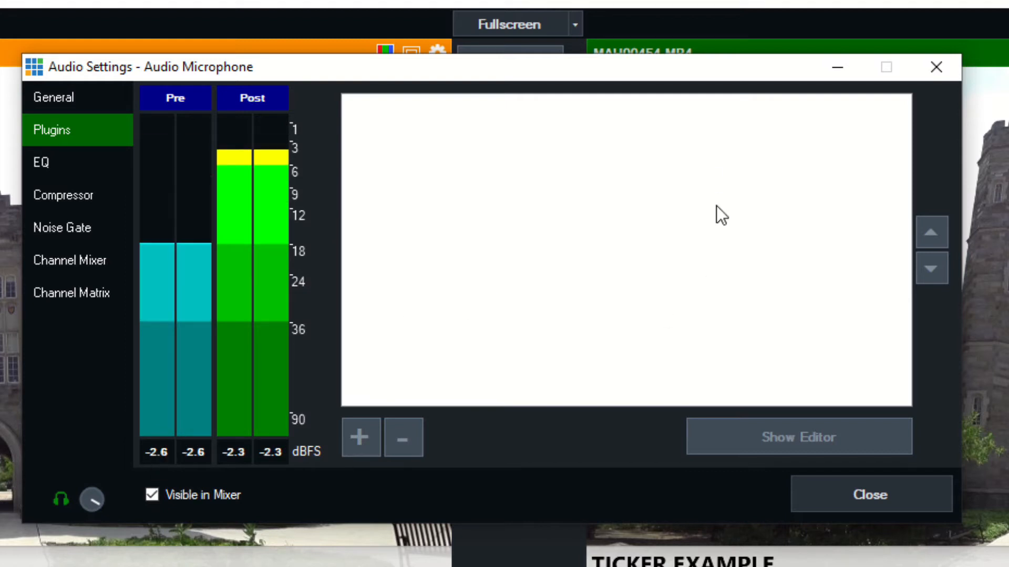
Enable EQ and trial-cut the 31 Hz and 16k bands.
left_click(41, 163)
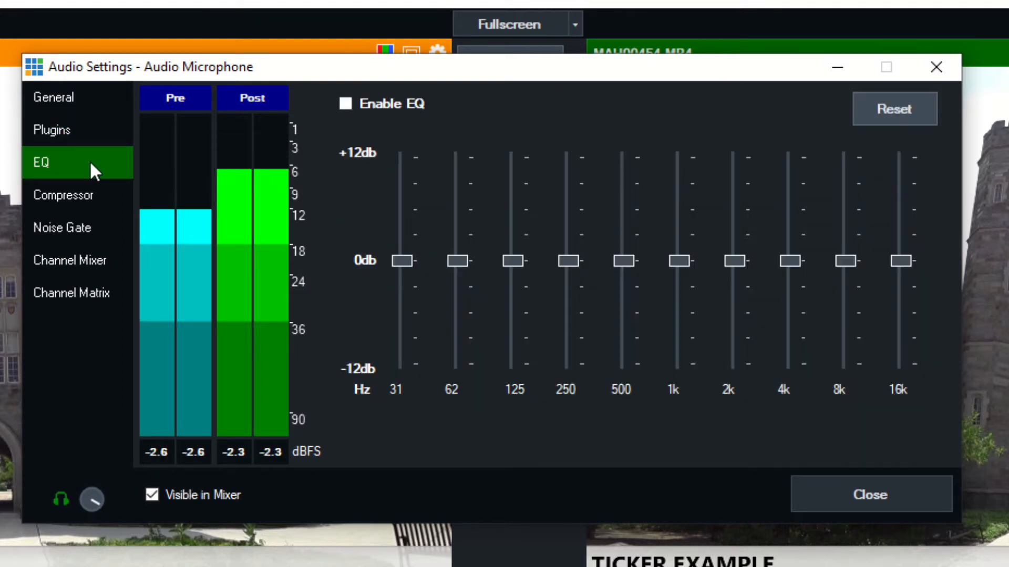
left_click(346, 103)
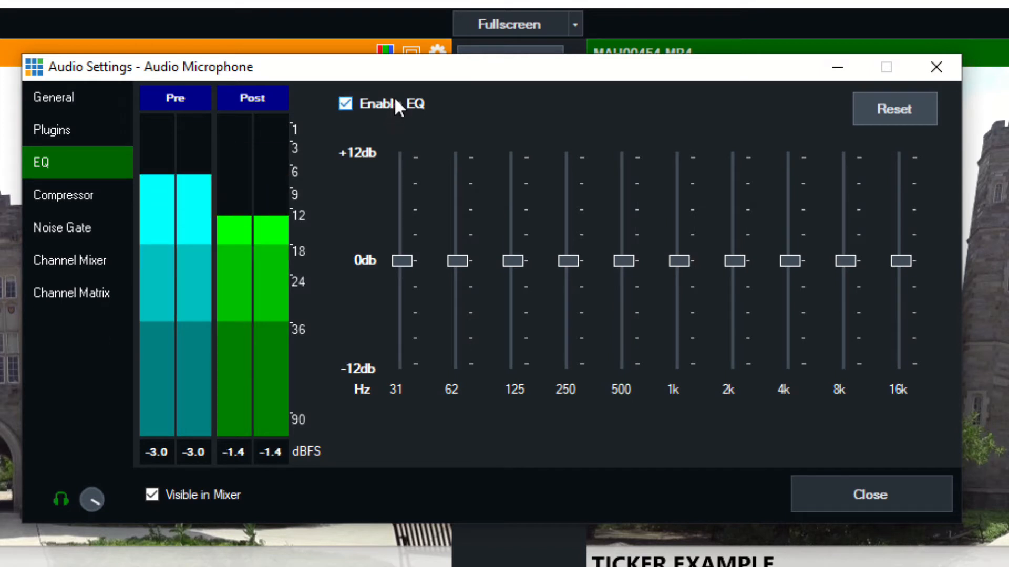
left_click_drag(402, 261, 402, 307)
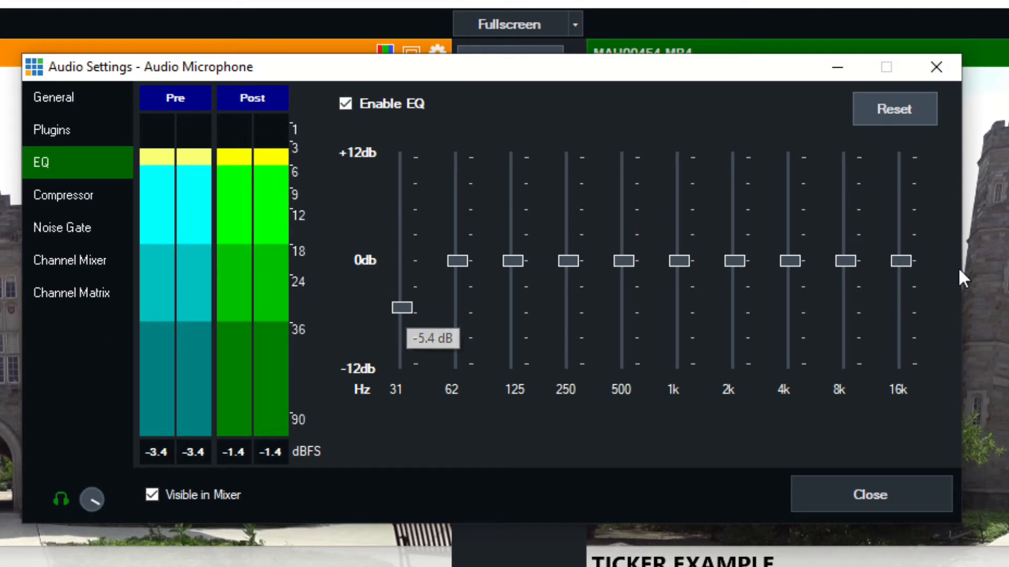
left_click_drag(900, 260, 901, 265)
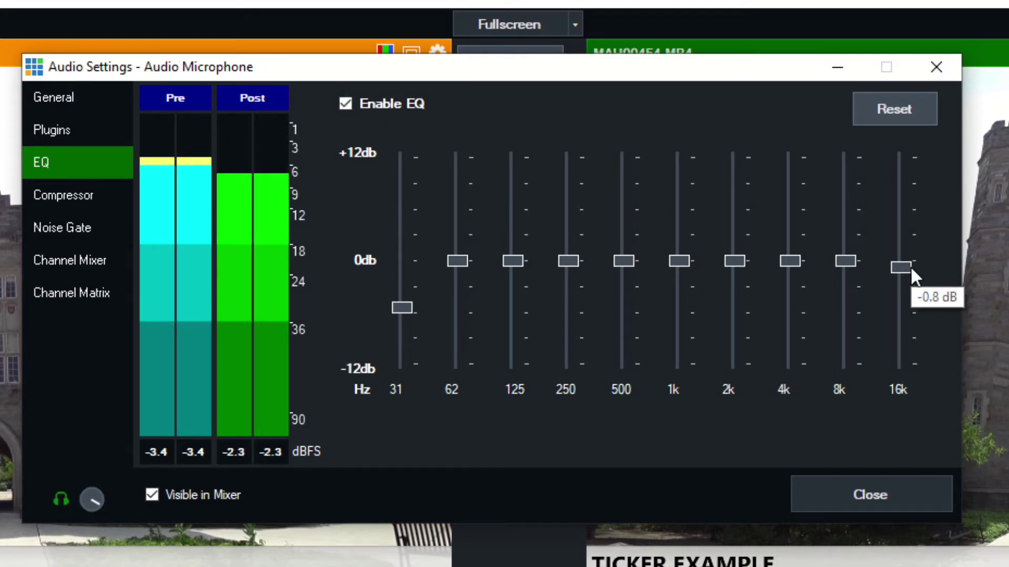
left_click_drag(402, 309, 402, 261)
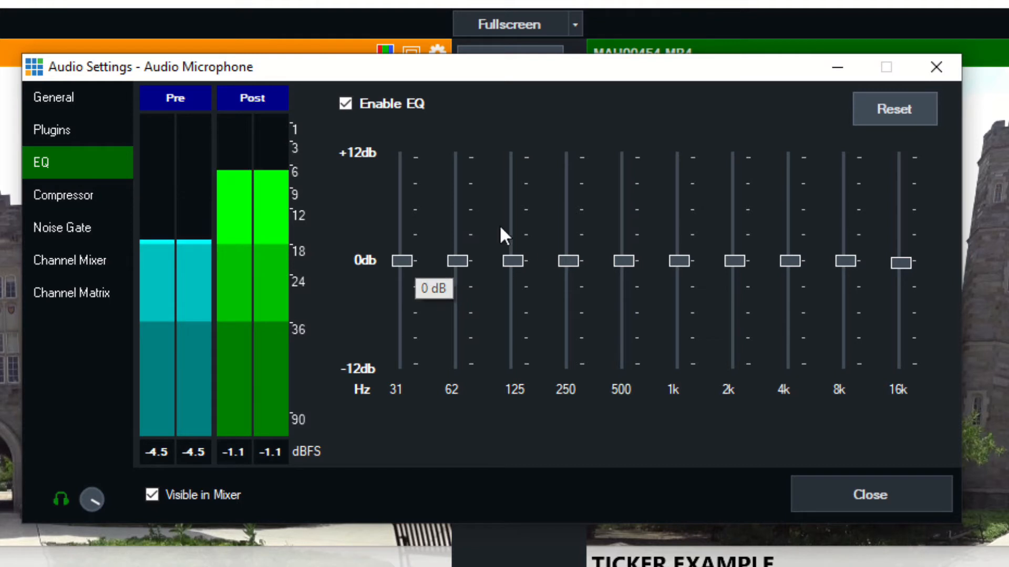
mouse_move(442, 273)
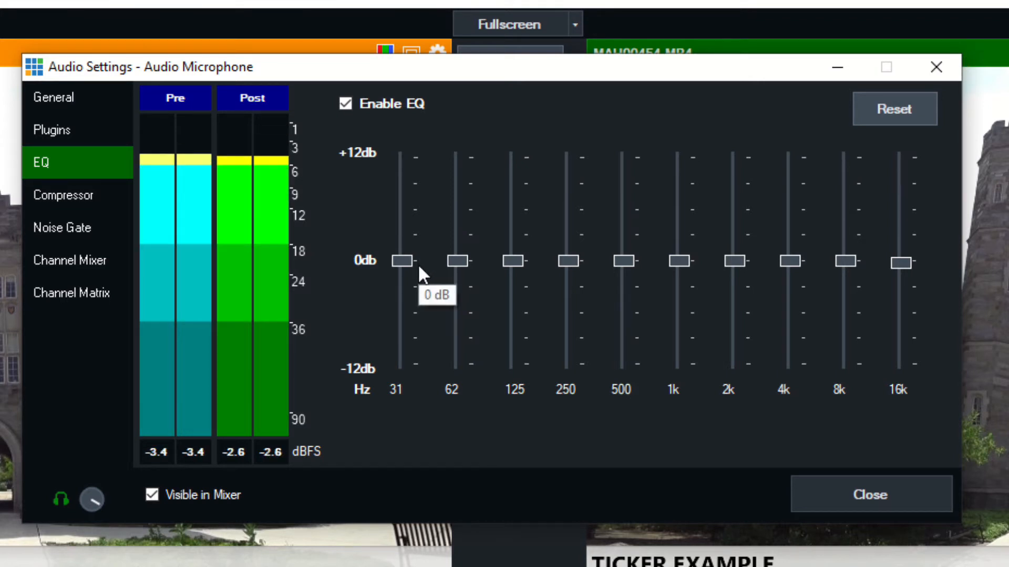
Cut 31 Hz to about -3.8 dB and 16k further, then disable EQ.
left_click_drag(404, 260, 404, 295)
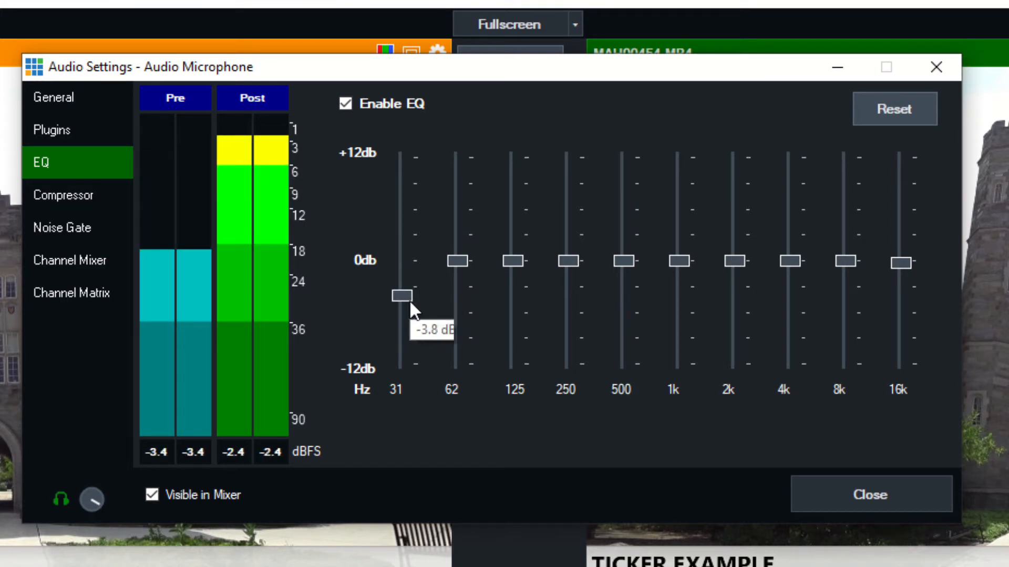
left_click_drag(401, 295, 399, 301)
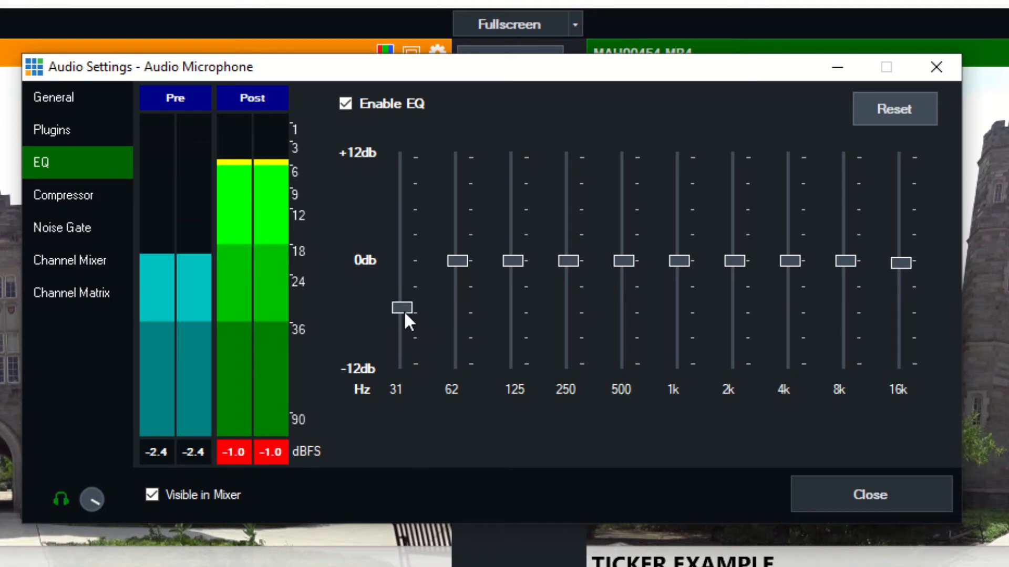
left_click_drag(902, 261, 902, 290)
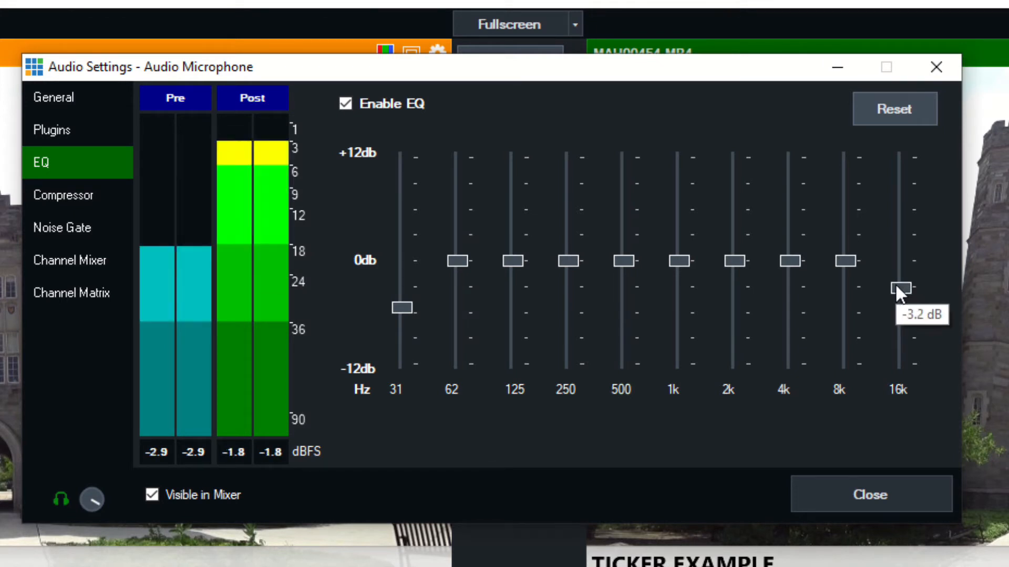
left_click_drag(902, 290, 902, 305)
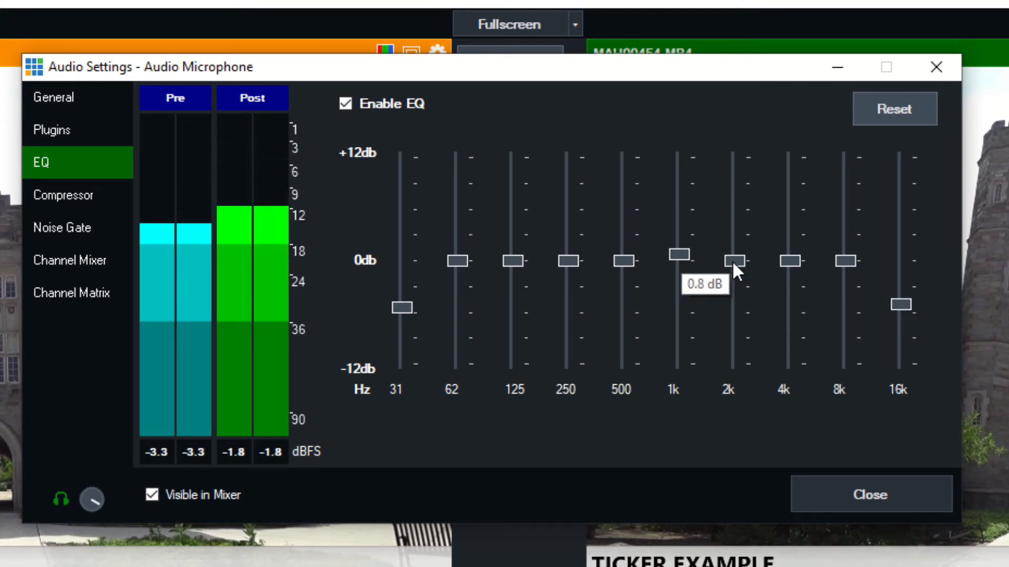
left_click(344, 104)
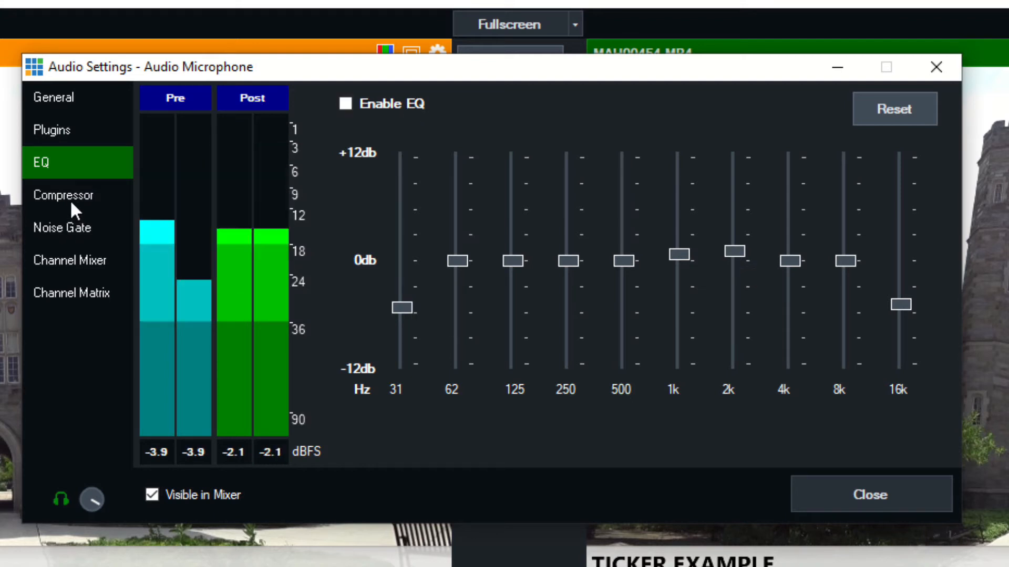
left_click(63, 195)
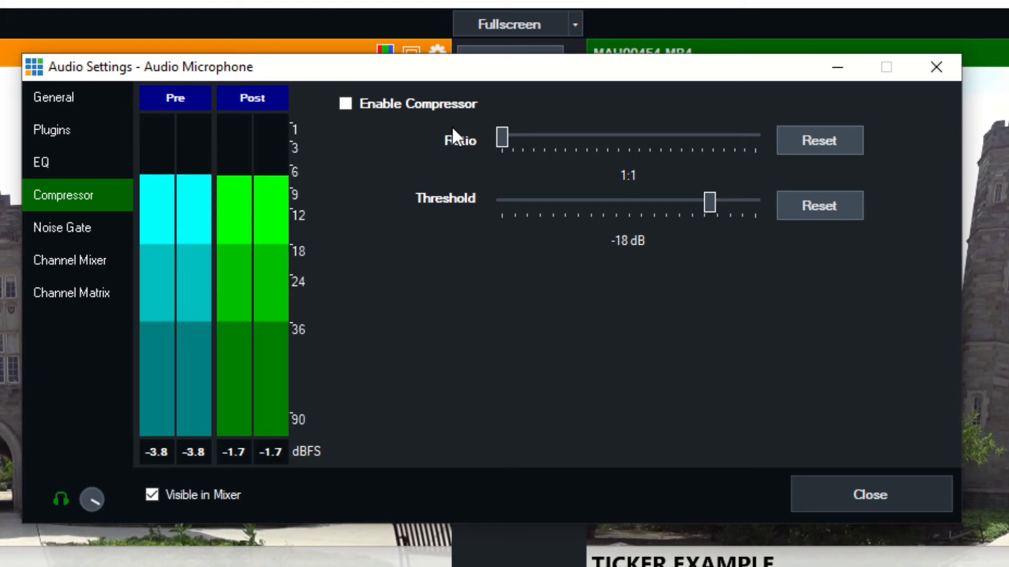
Enable the compressor, set ratio 3:1 and threshold -20 dB, then disable it.
left_click(344, 104)
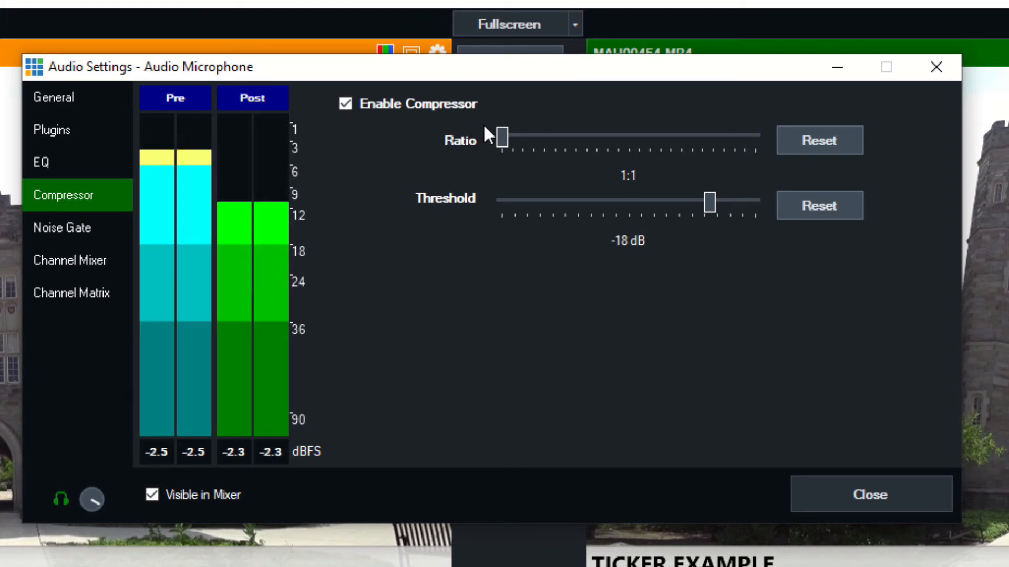
left_click_drag(501, 138, 522, 138)
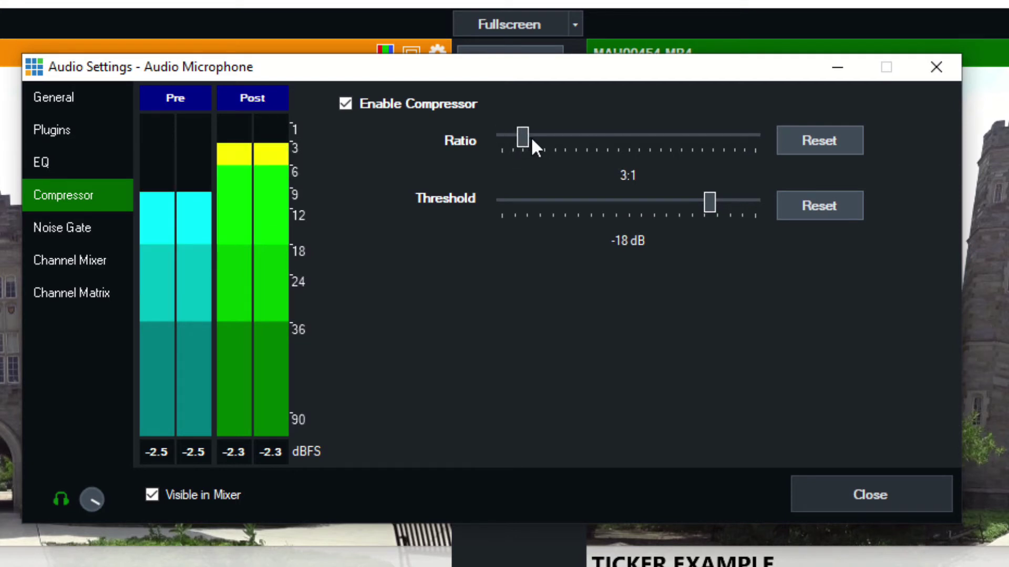
left_click_drag(522, 138, 504, 138)
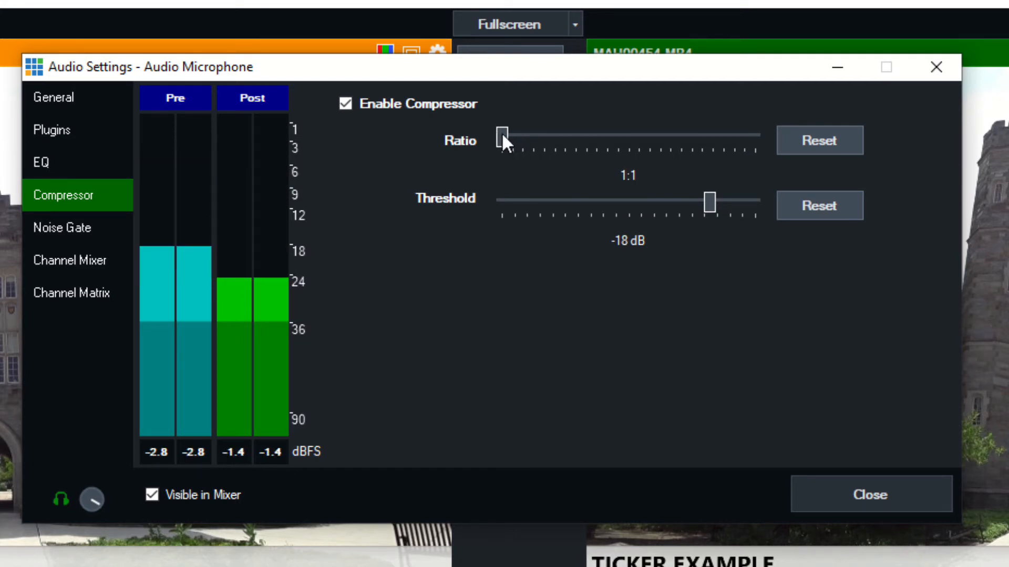
left_click_drag(503, 139, 531, 140)
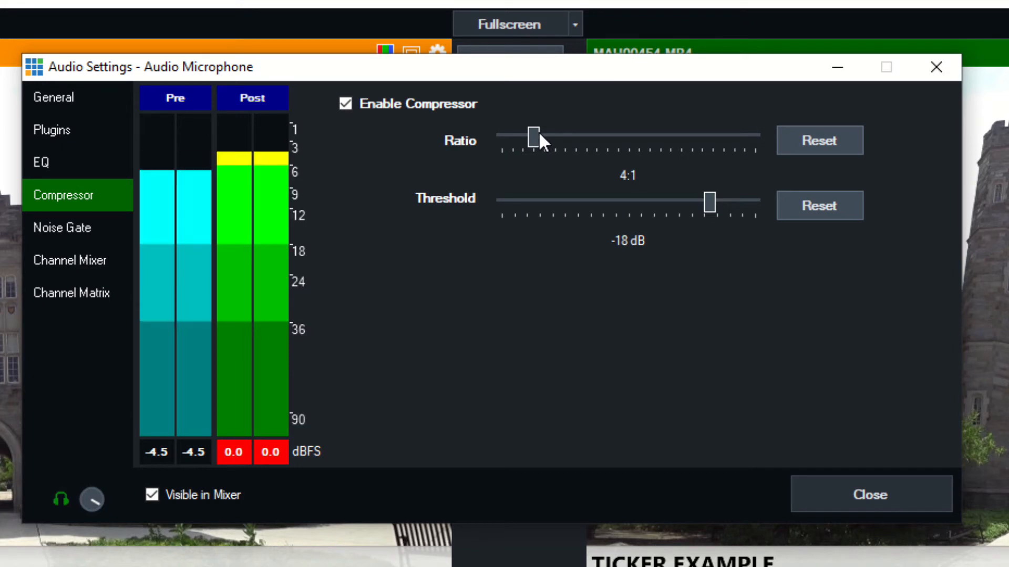
left_click_drag(530, 135, 521, 135)
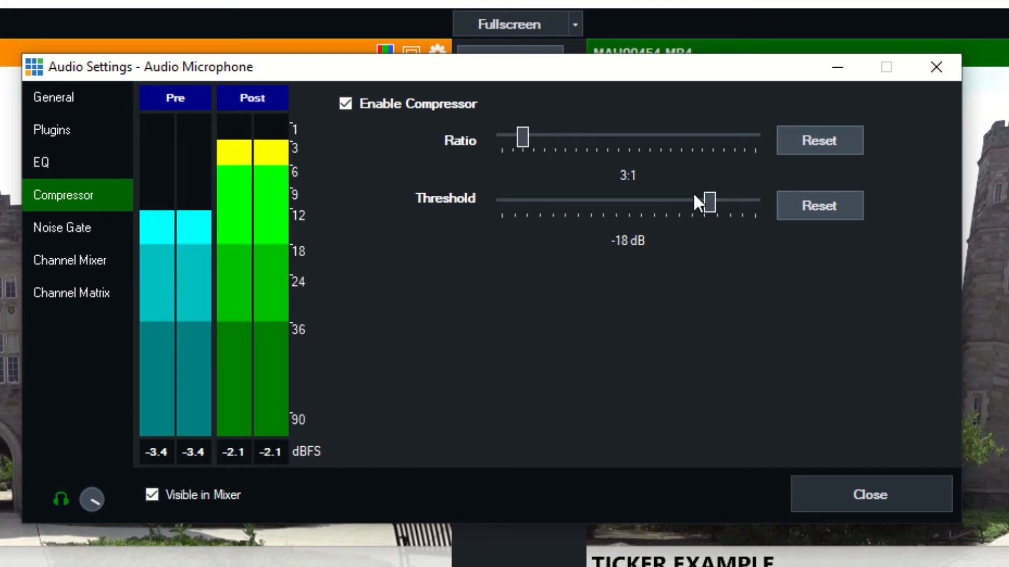
left_click_drag(710, 201, 701, 200)
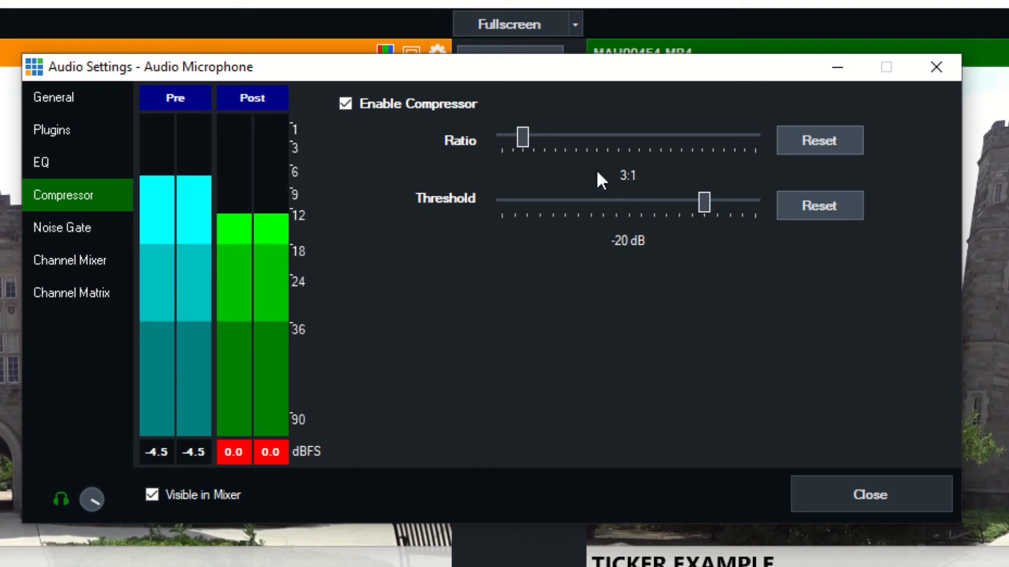
left_click(344, 104)
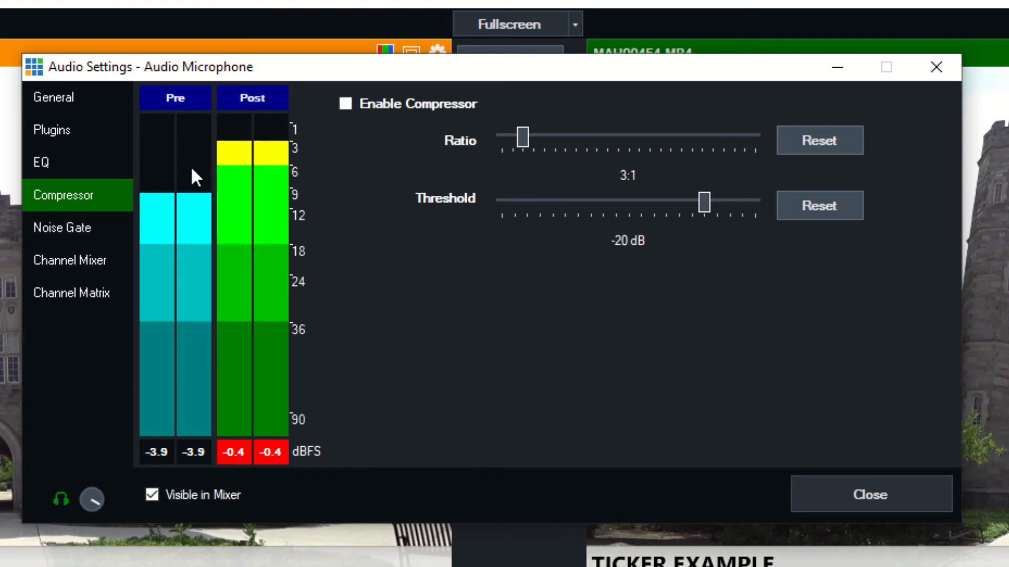
left_click(61, 227)
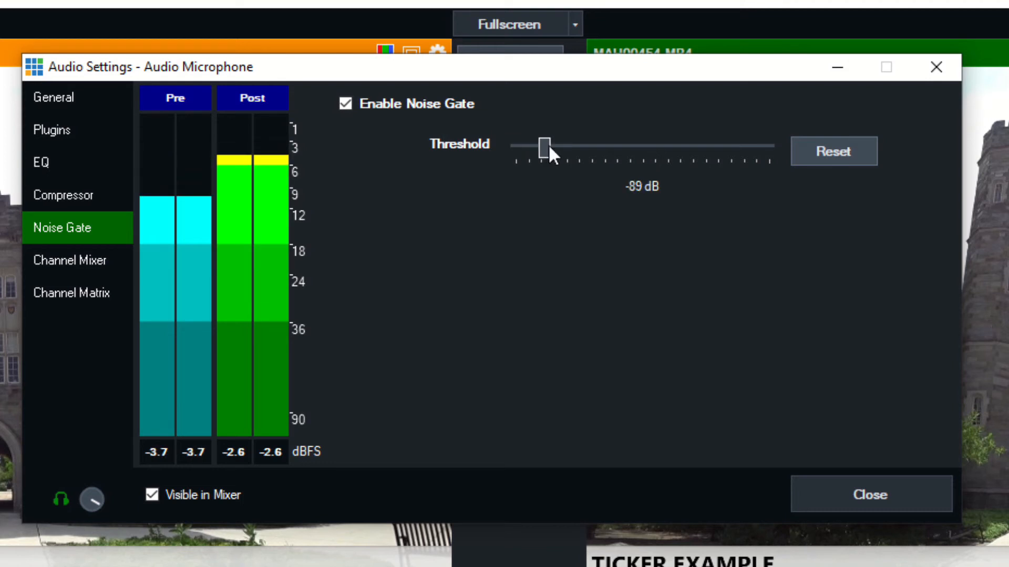
Sweep the noise gate threshold down to -100 dB and uncheck Enable Noise Gate.
left_click_drag(545, 139, 768, 139)
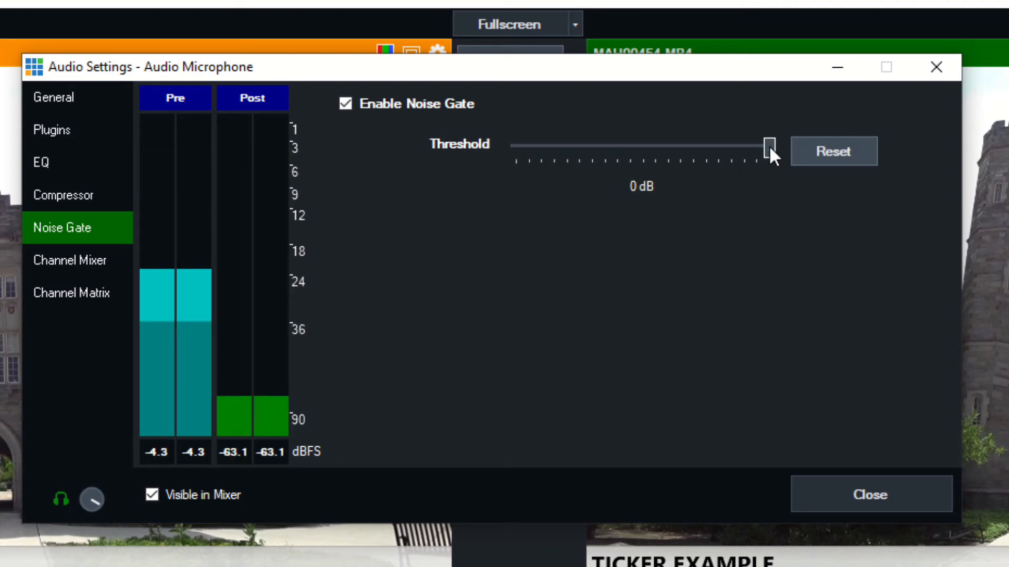
left_click_drag(768, 146, 756, 146)
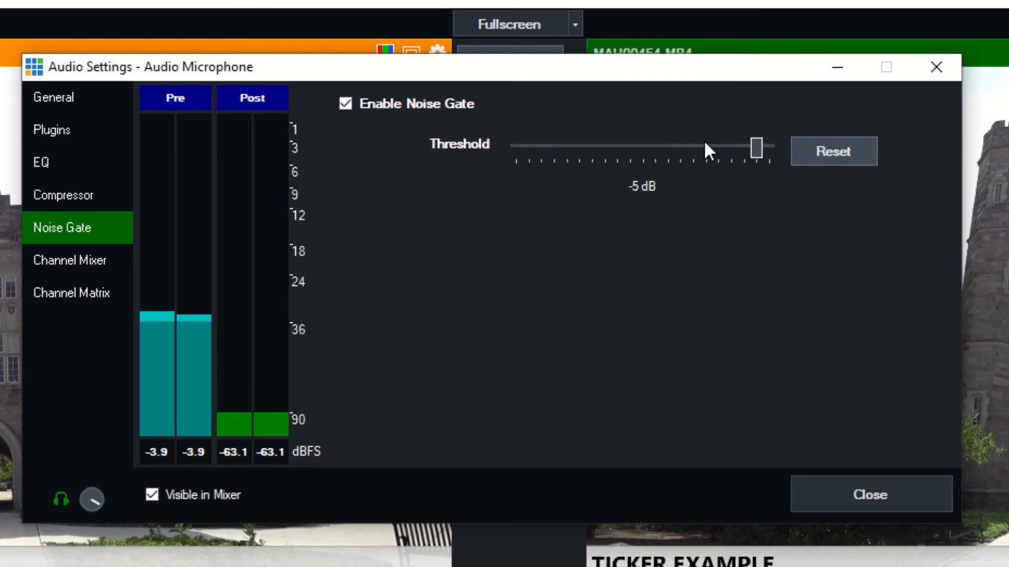
left_click_drag(755, 145, 653, 145)
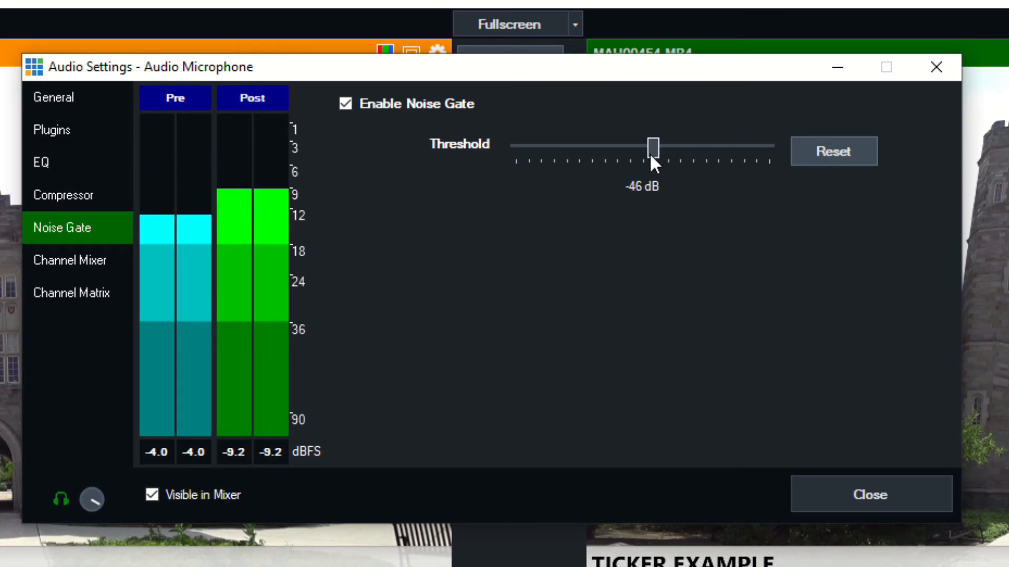
left_click_drag(652, 142, 514, 141)
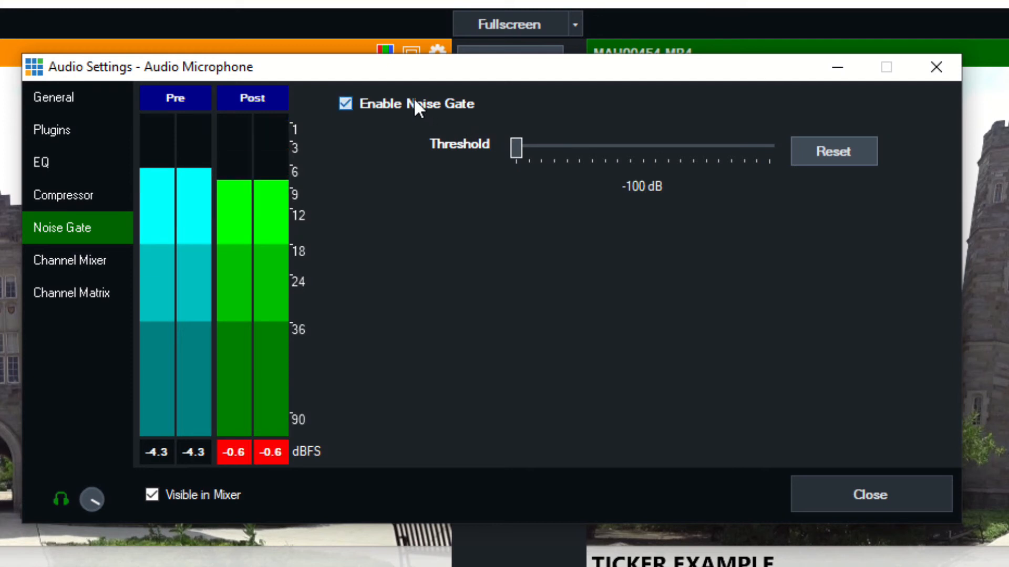
left_click(69, 260)
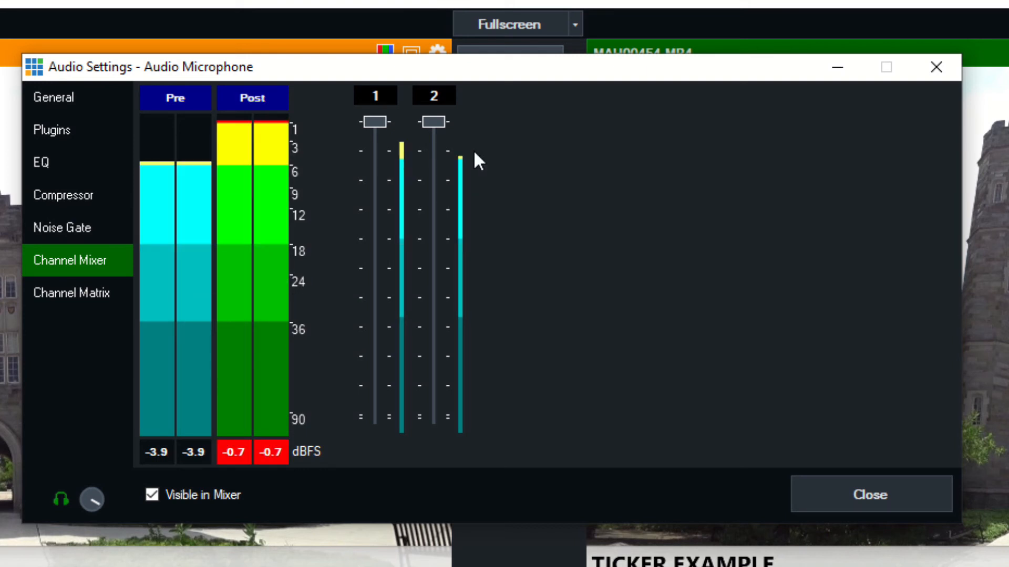
Check channel routing, toggle Visible in Mixer off and on twice, and close settings.
left_click(70, 293)
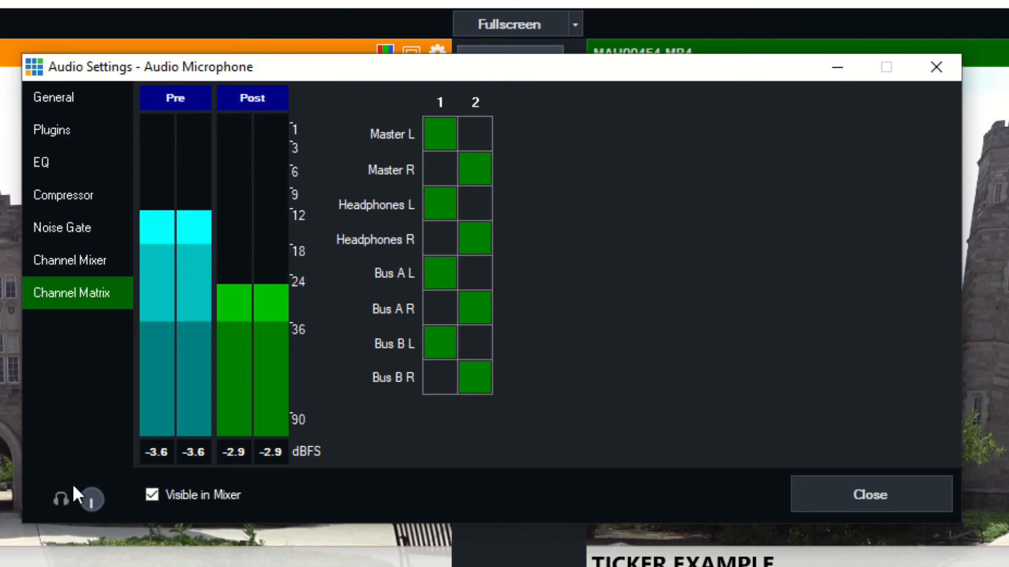
mouse_move(103, 554)
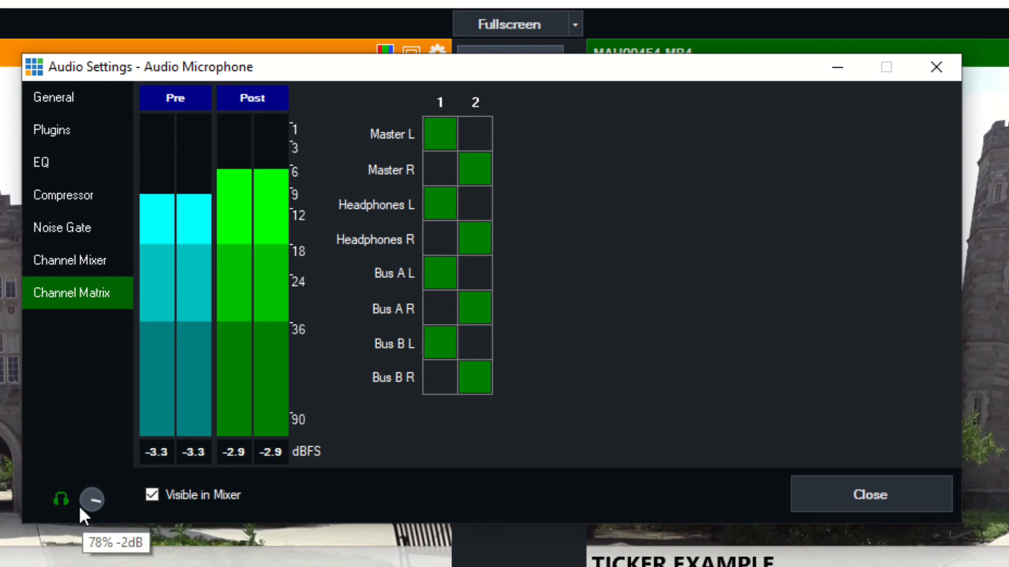
left_click(153, 495)
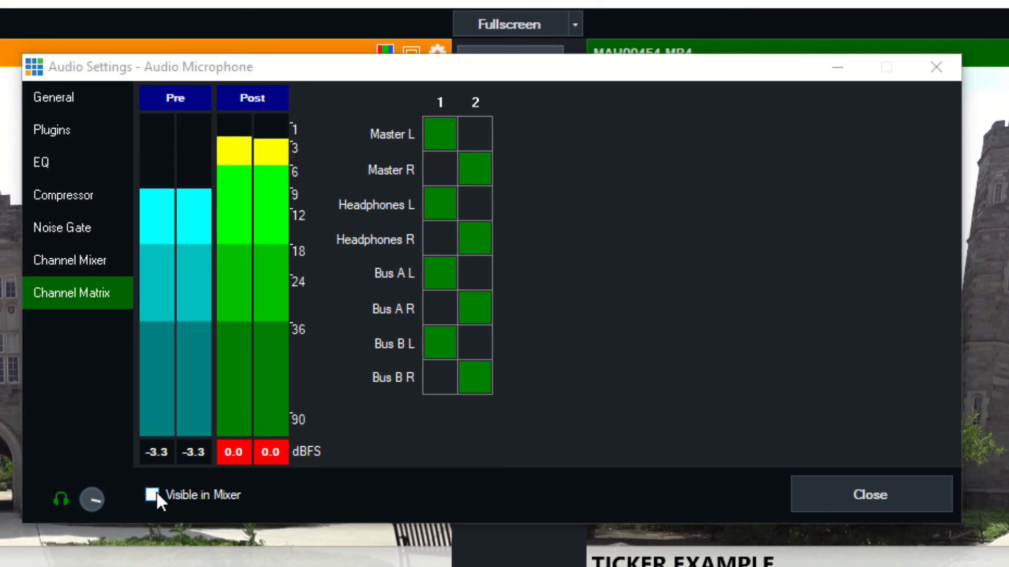
left_click(153, 494)
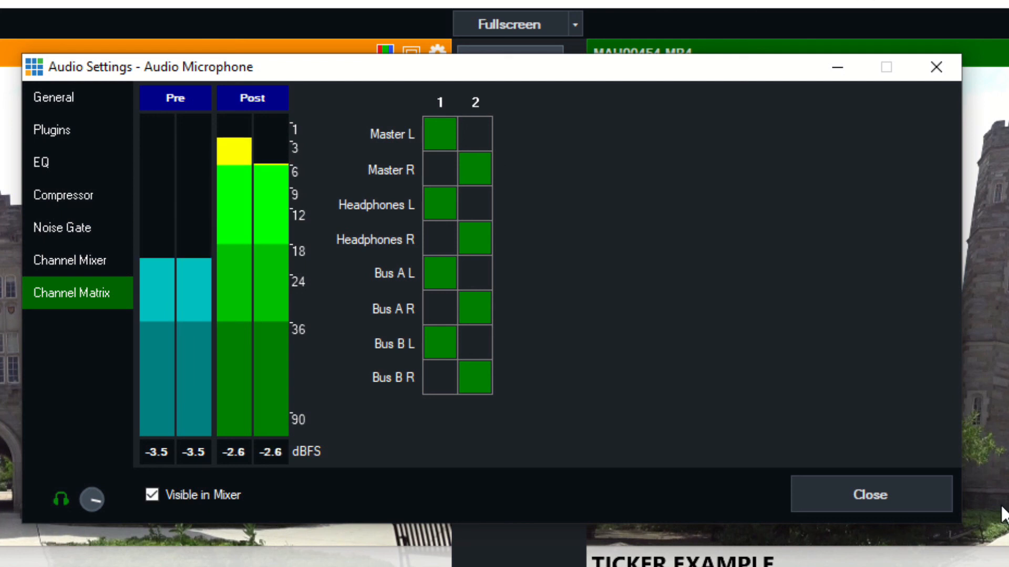
left_click(153, 496)
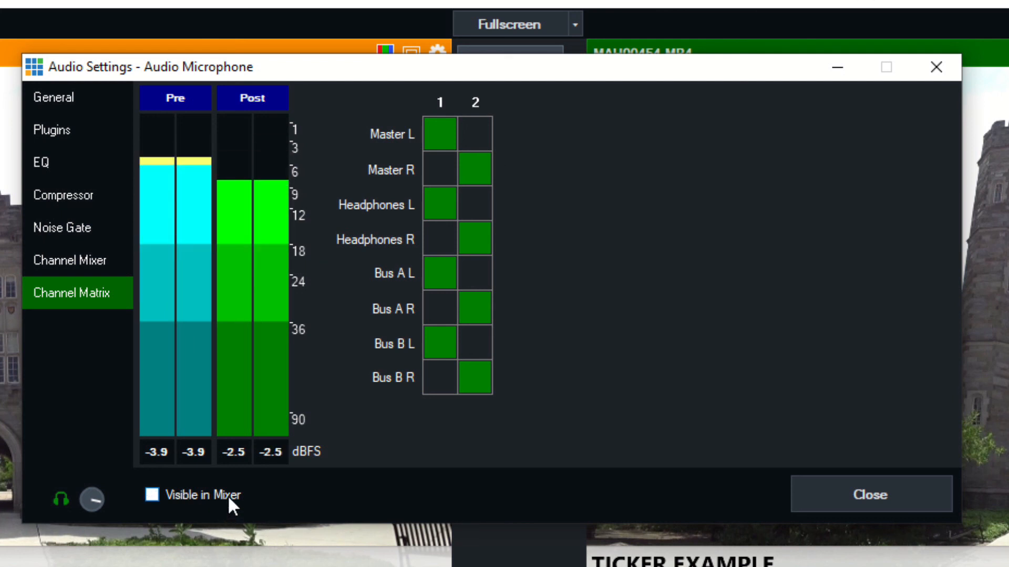
left_click(153, 495)
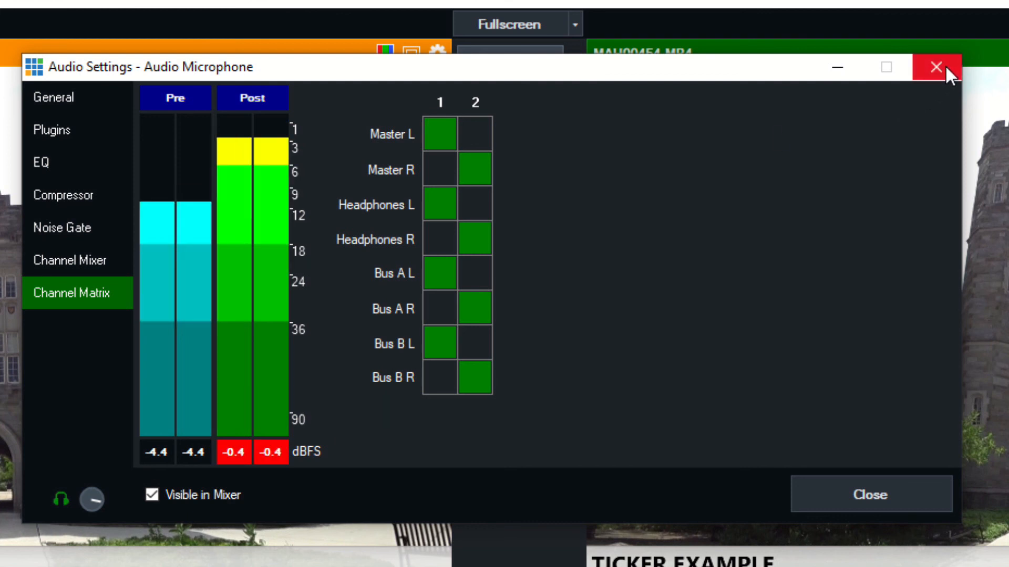
left_click(933, 66)
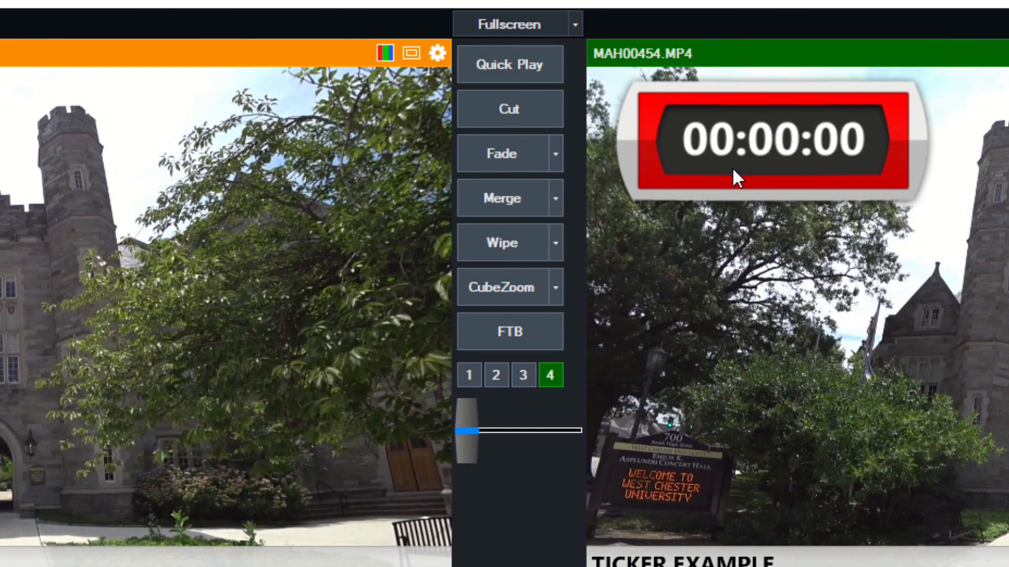